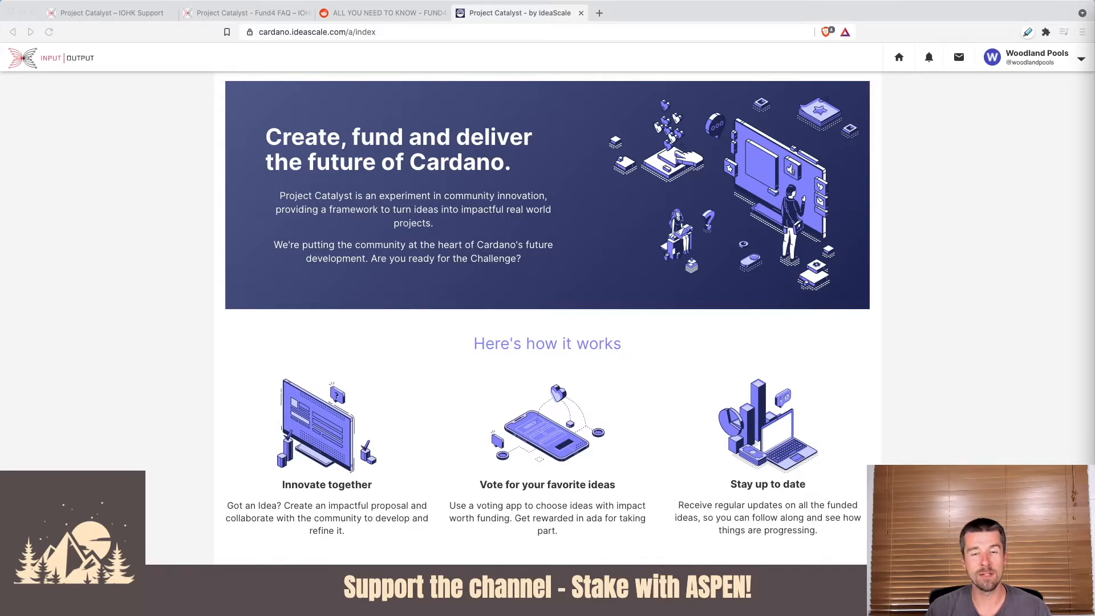
pyautogui.moveTo(935, 172)
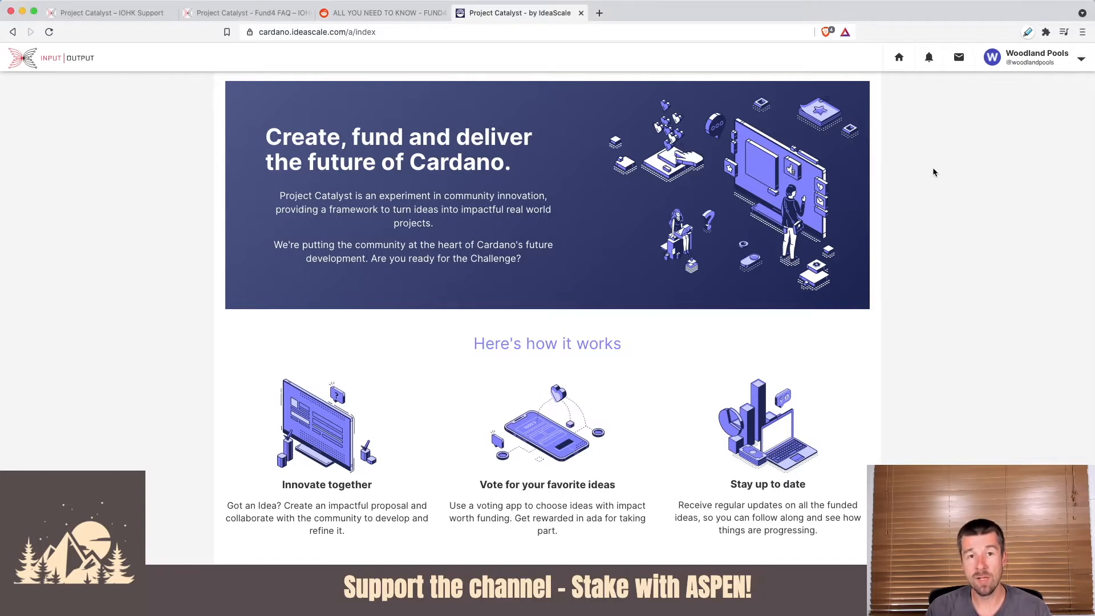
pyautogui.moveTo(111, 18)
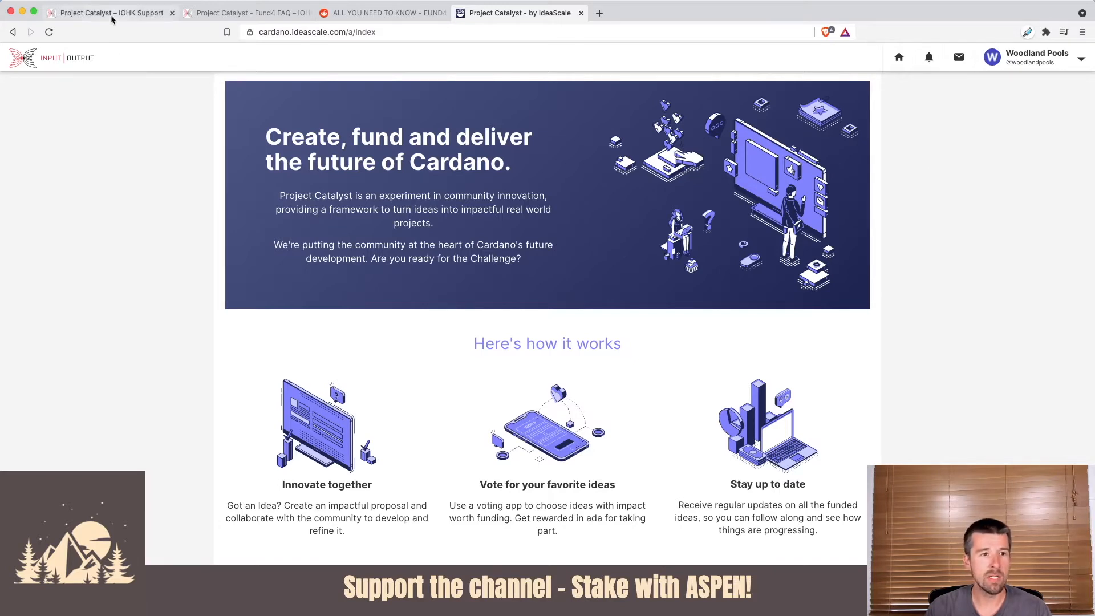
# Switch back to the IOHK Support Project Catalyst page listing its articles
pyautogui.click(111, 12)
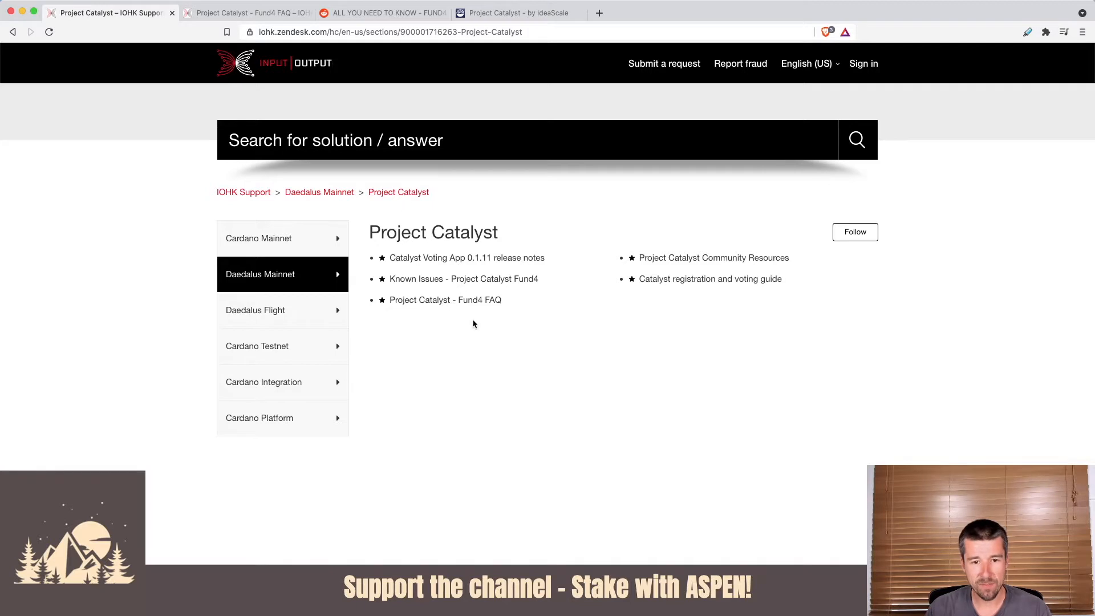
pyautogui.moveTo(503, 320)
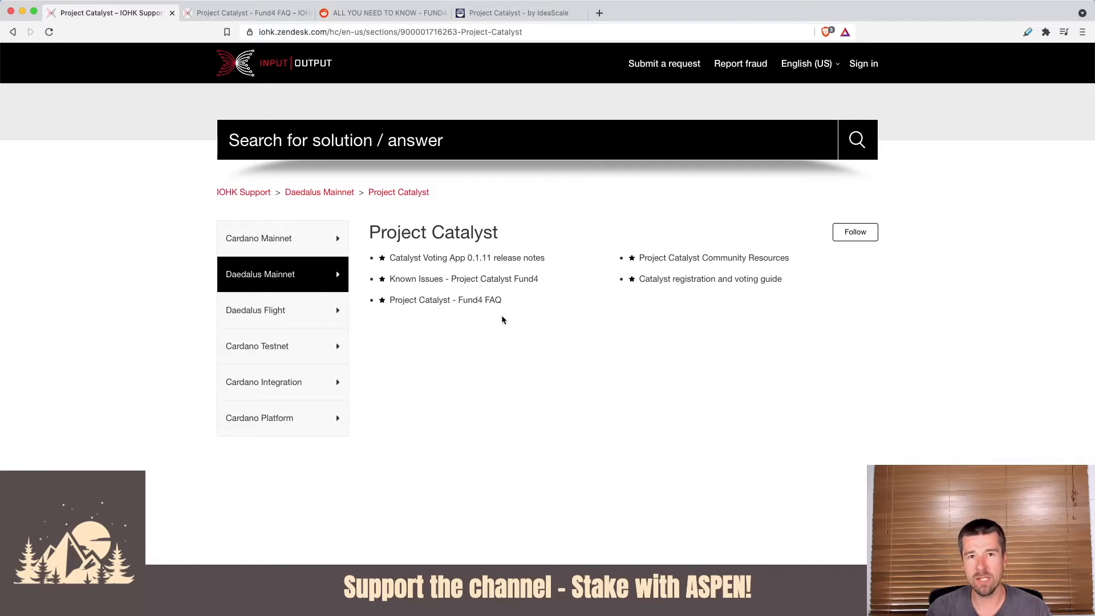
pyautogui.moveTo(503, 324)
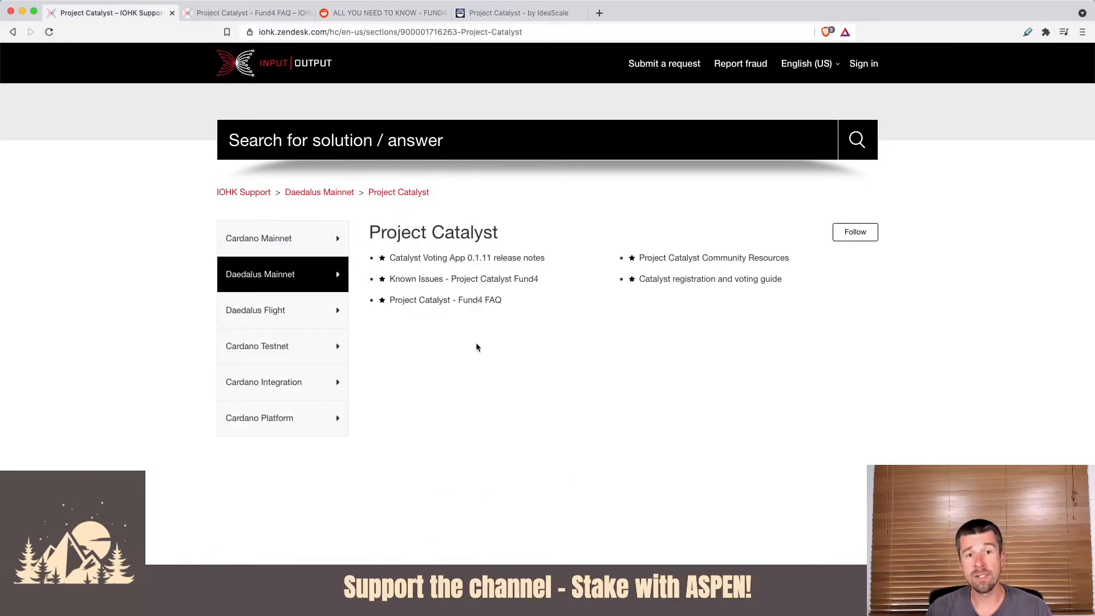
pyautogui.moveTo(276, 56)
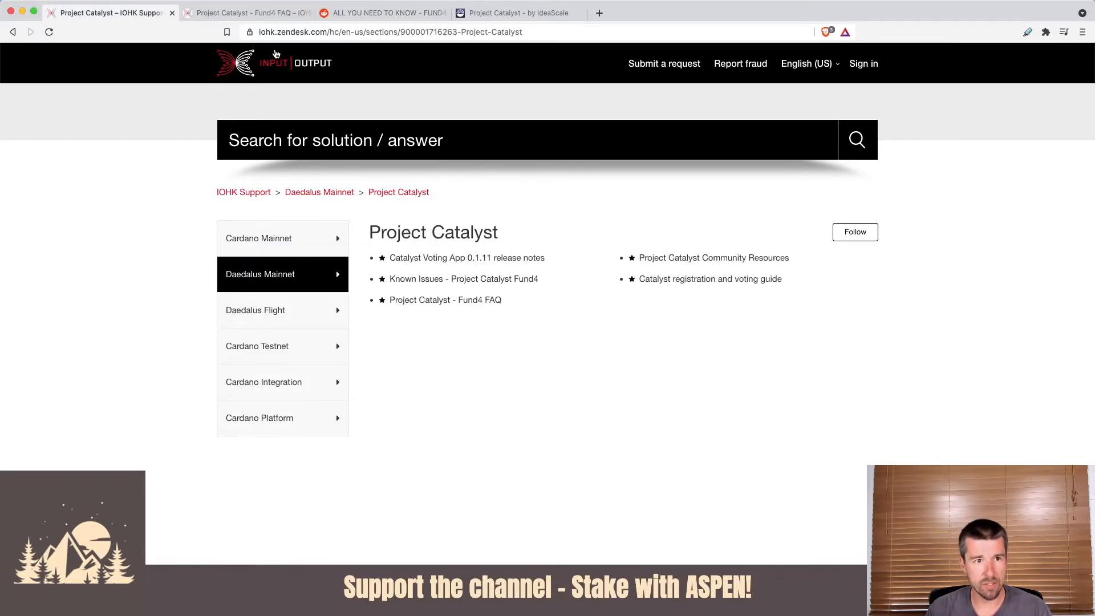
# Open the Project Catalyst - Fund4 FAQ article and review its answers
pyautogui.click(445, 300)
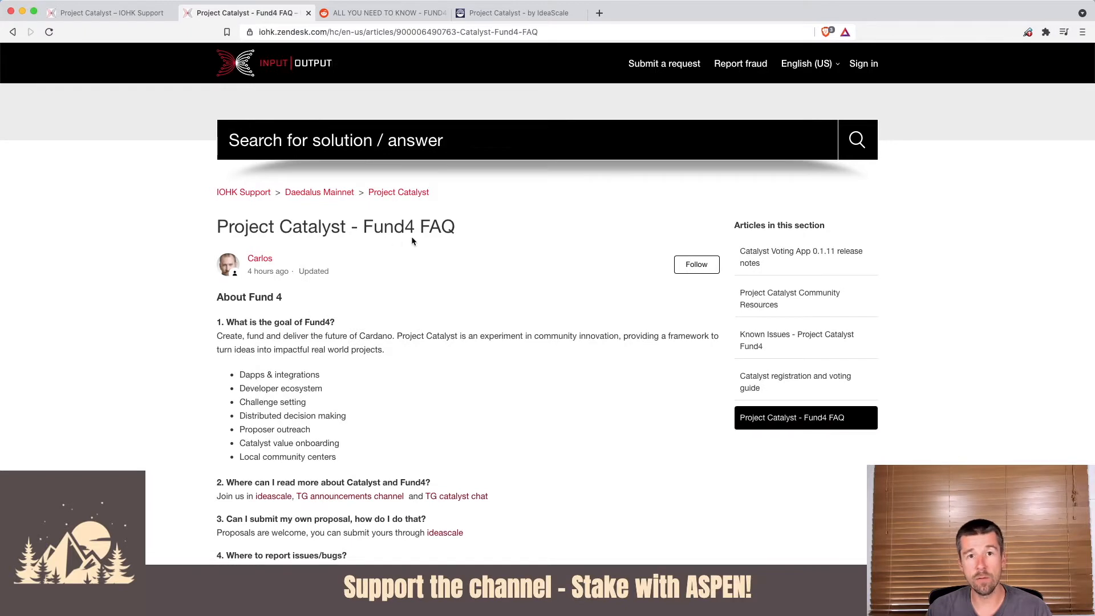
pyautogui.moveTo(545, 247)
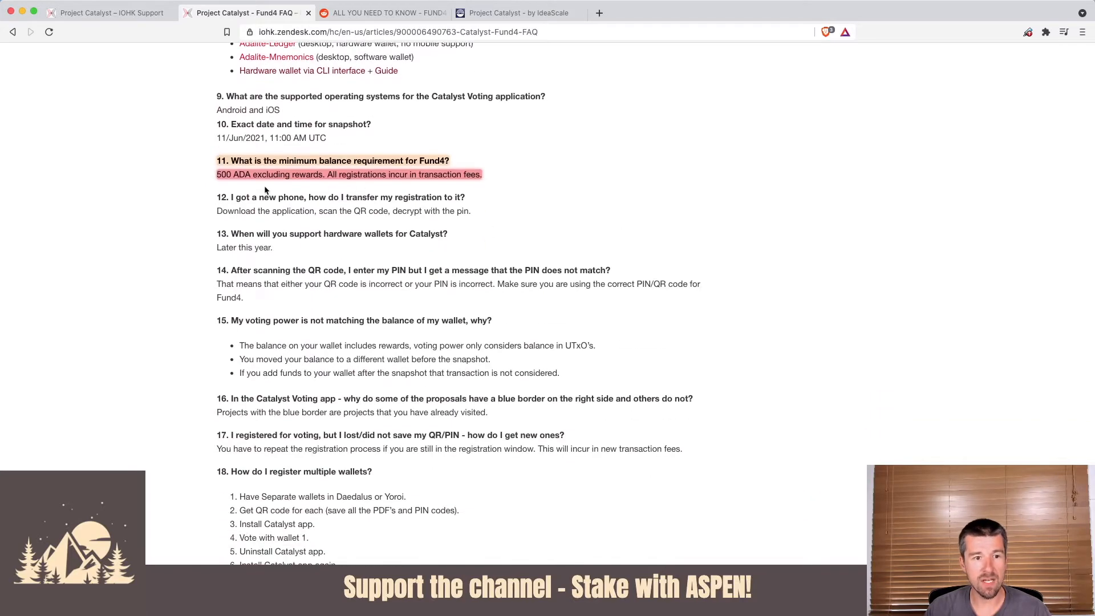
pyautogui.moveTo(302, 195)
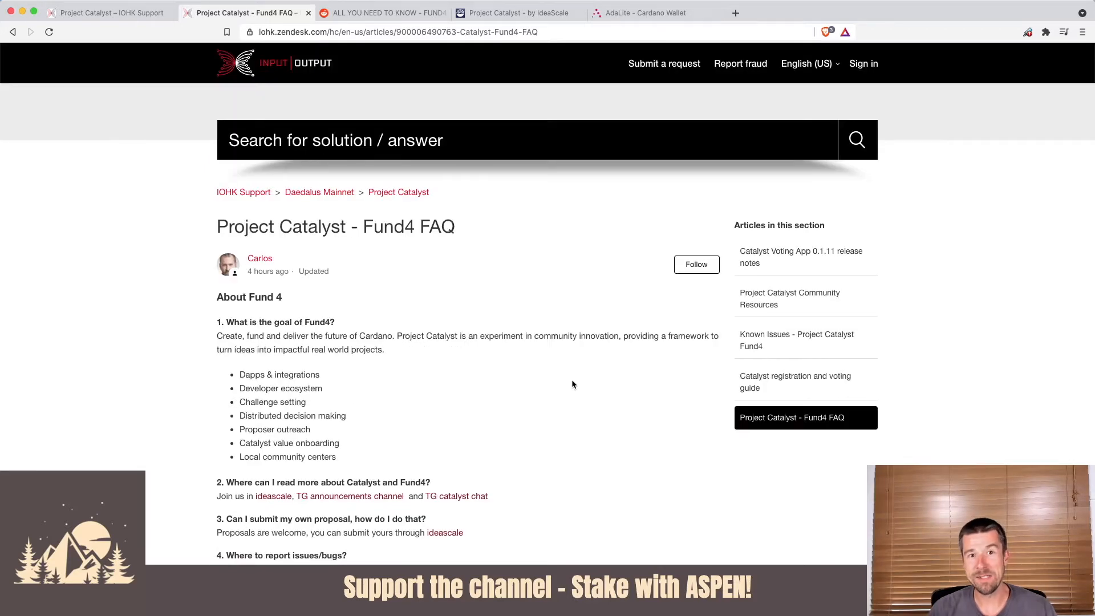
# Unlock the AdaLite wallet via Hardware Wallet with Ledger, loading the 540.816010 ADA balance
pyautogui.click(646, 13)
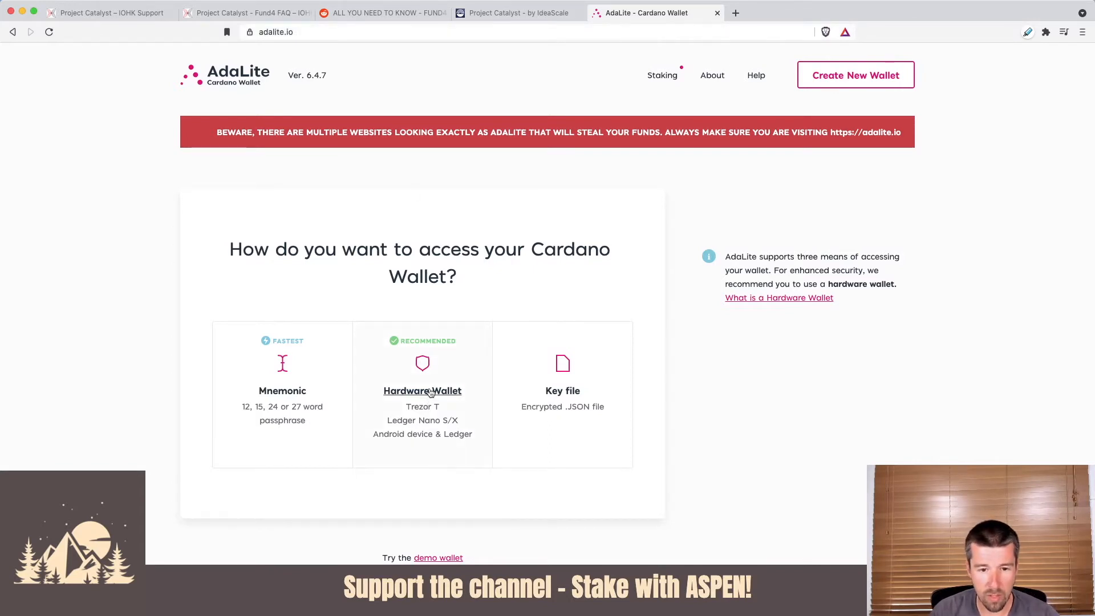
pyautogui.click(422, 390)
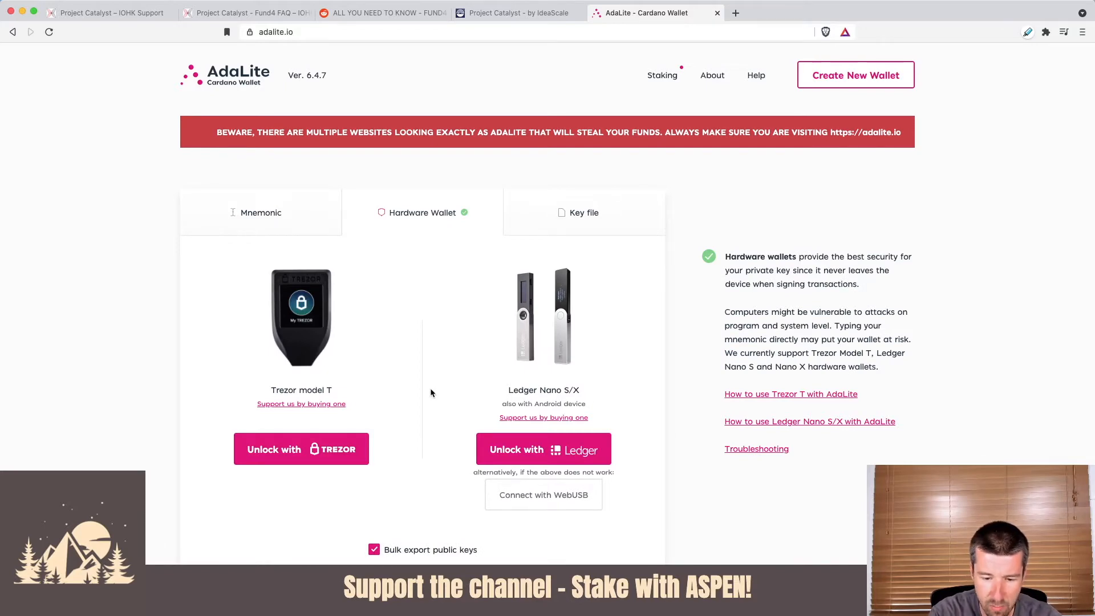
pyautogui.click(543, 449)
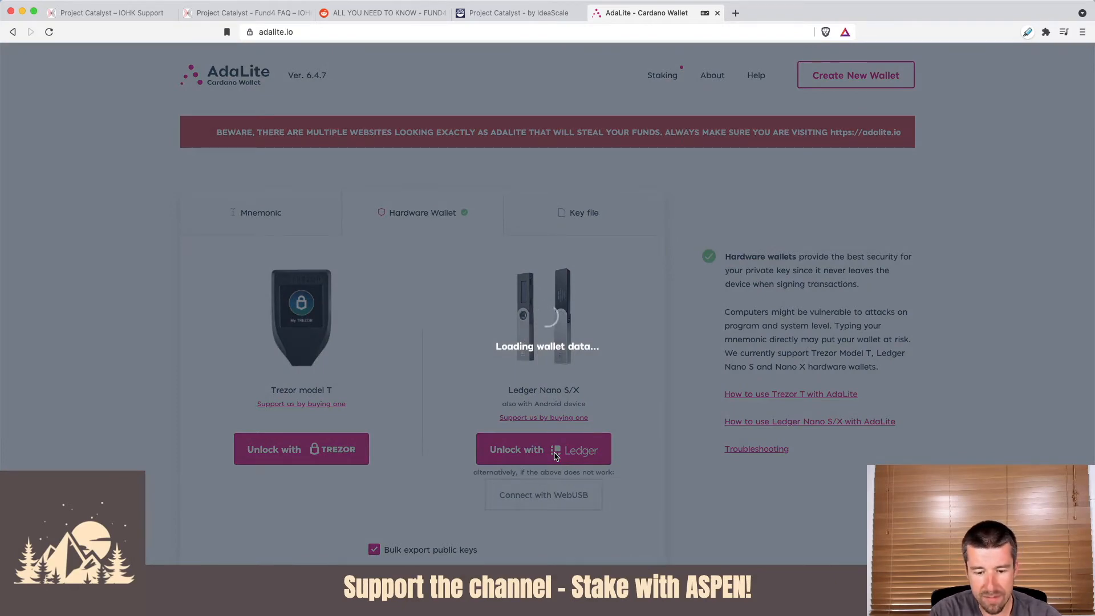
pyautogui.click(543, 449)
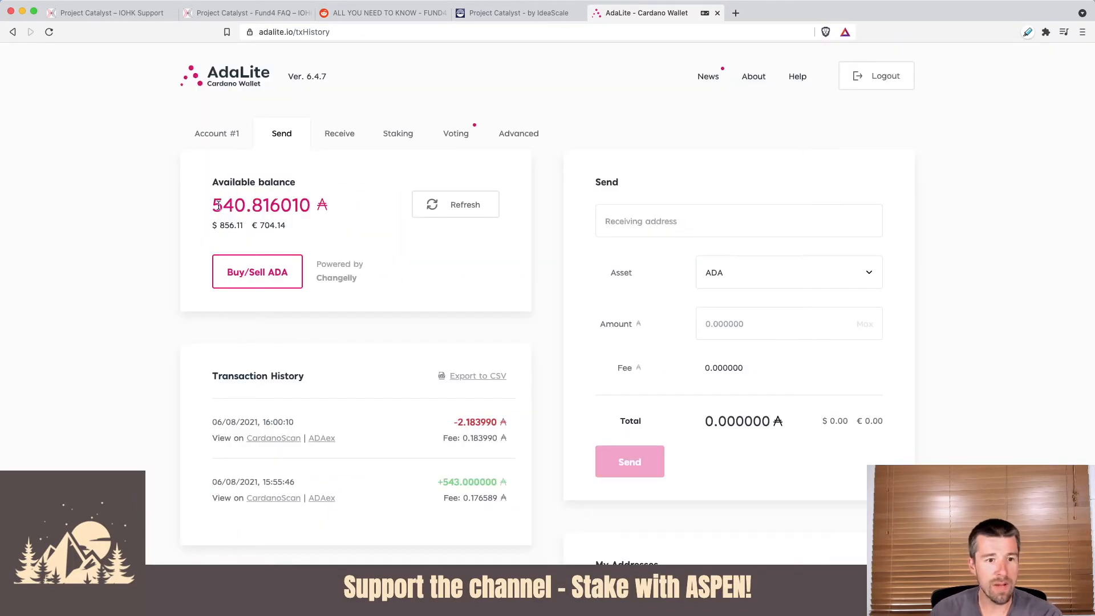
pyautogui.moveTo(360, 208)
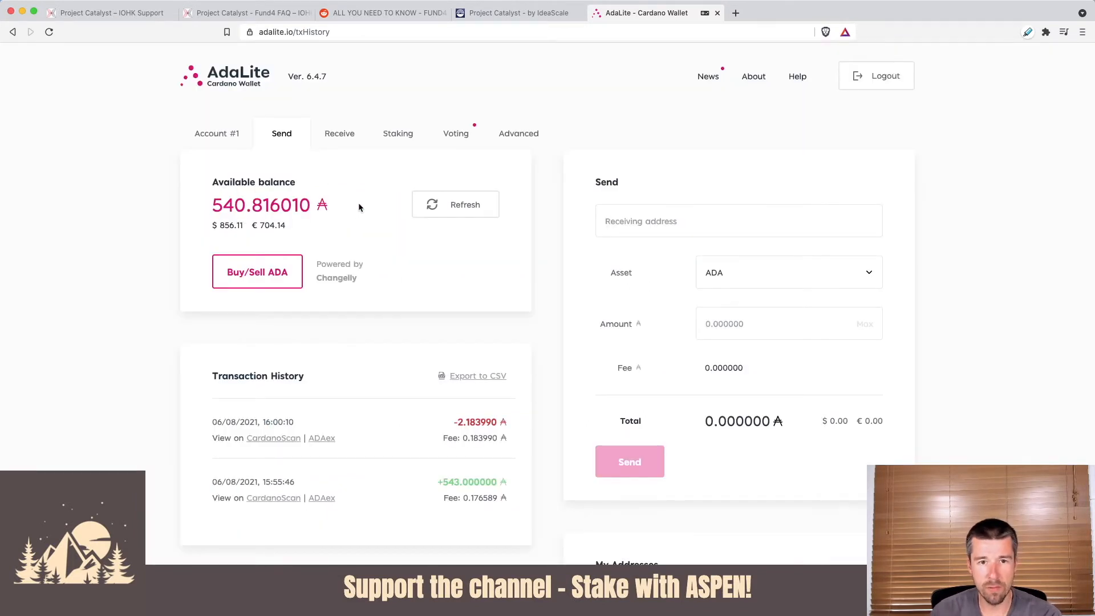
# Open the wallet's Voting section with Catalyst app codes and registration
pyautogui.click(456, 133)
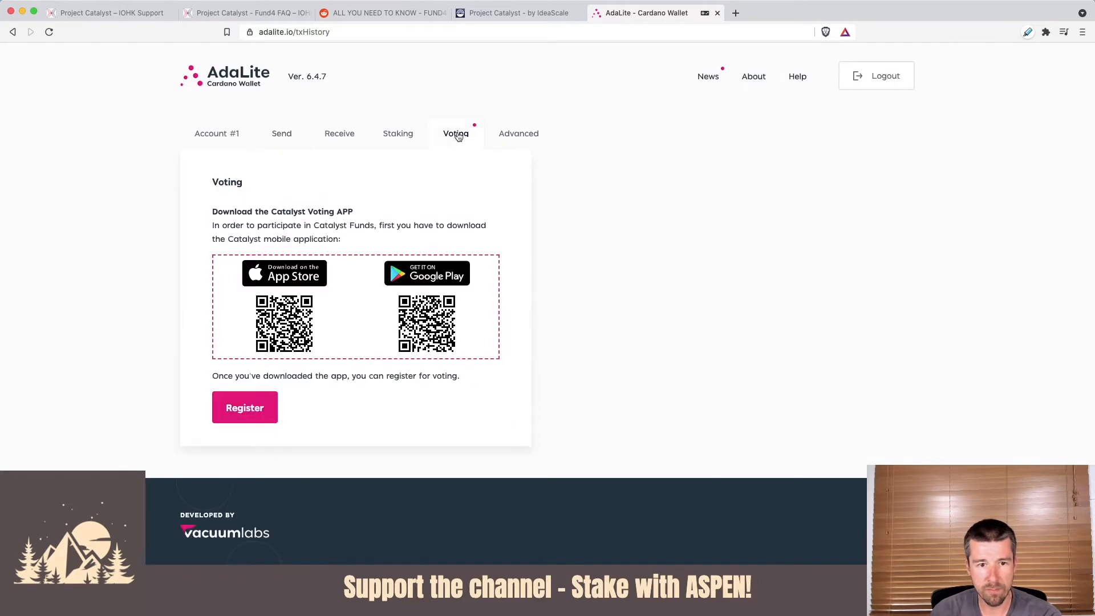
pyautogui.moveTo(578, 263)
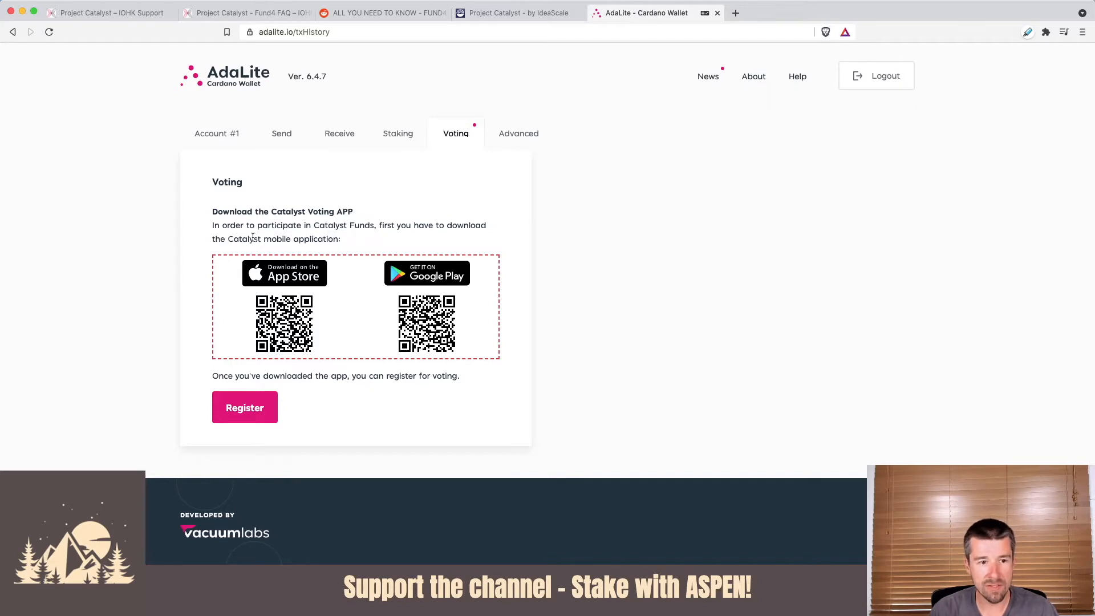
pyautogui.moveTo(342, 240)
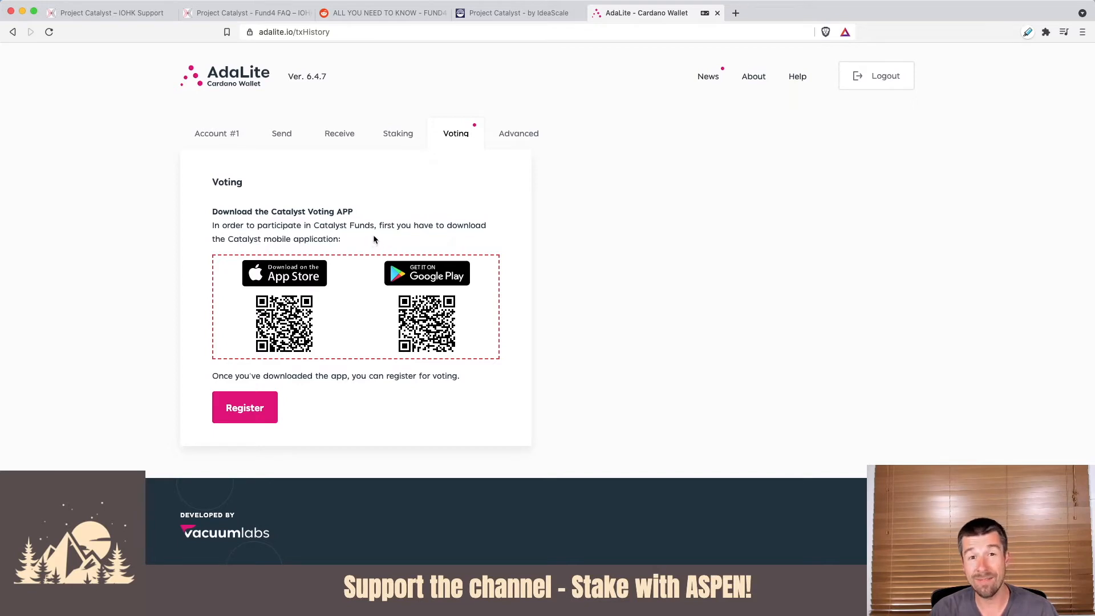
pyautogui.moveTo(267, 417)
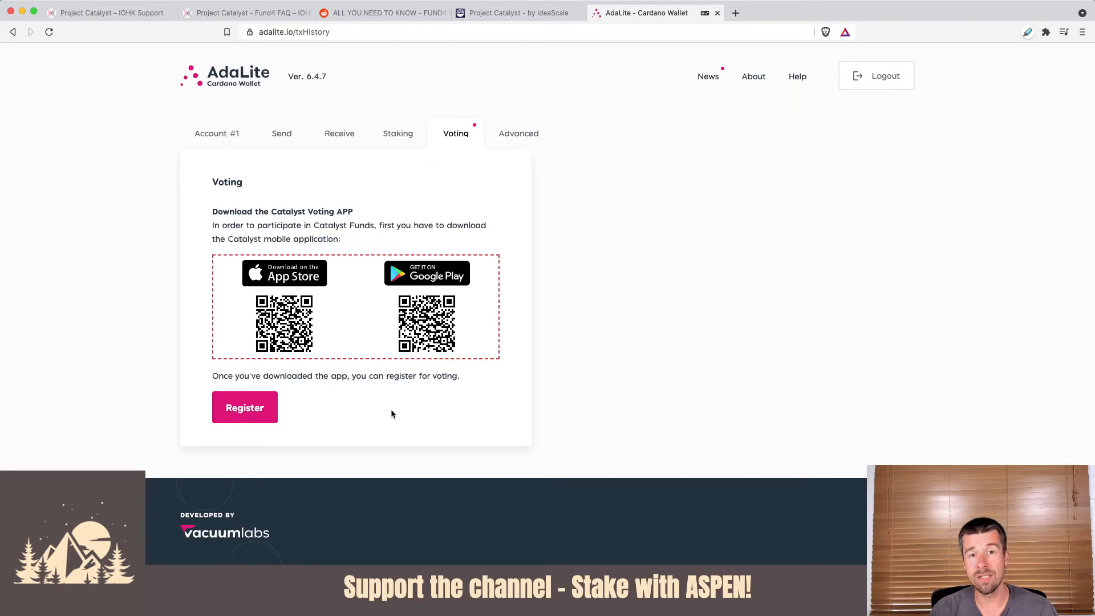
pyautogui.moveTo(395, 402)
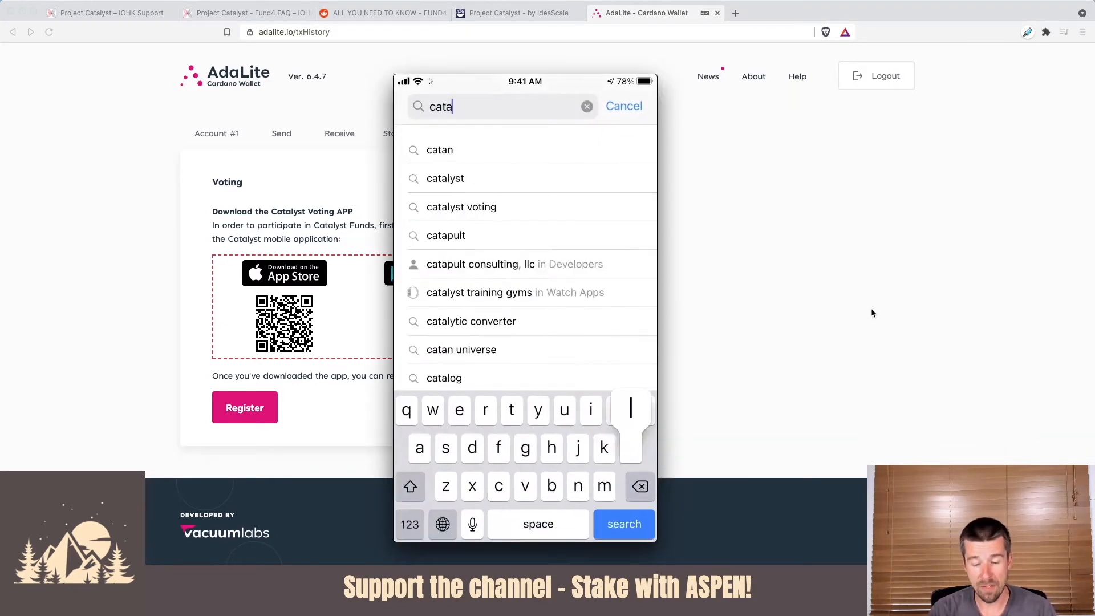
# Install and launch Catalyst Voting from the App Store, passing the intro to the Fund4 dashboard
pyautogui.click(461, 207)
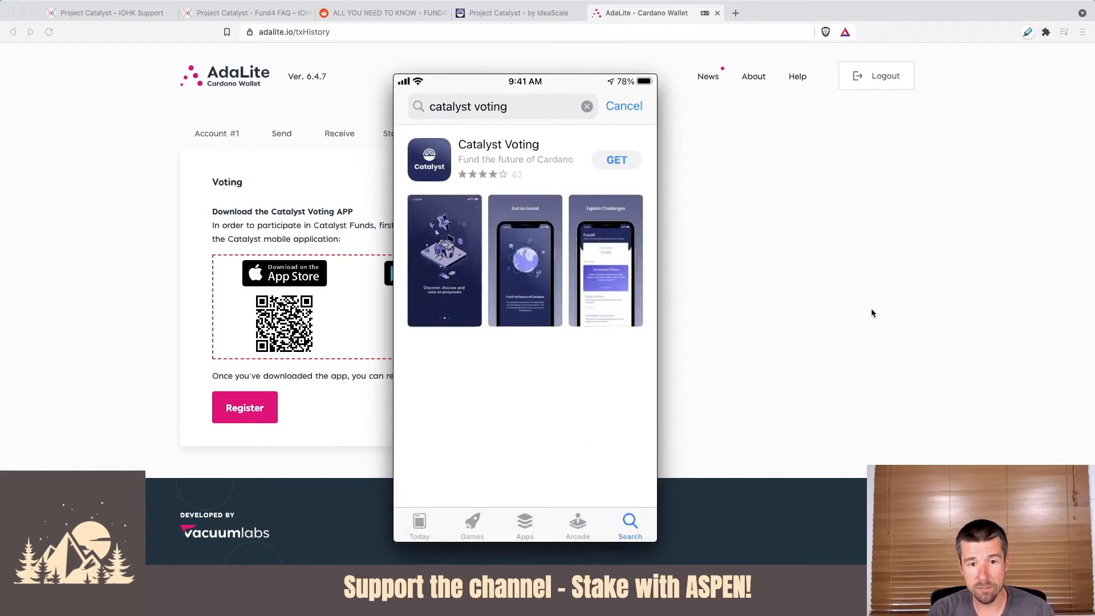
pyautogui.click(616, 160)
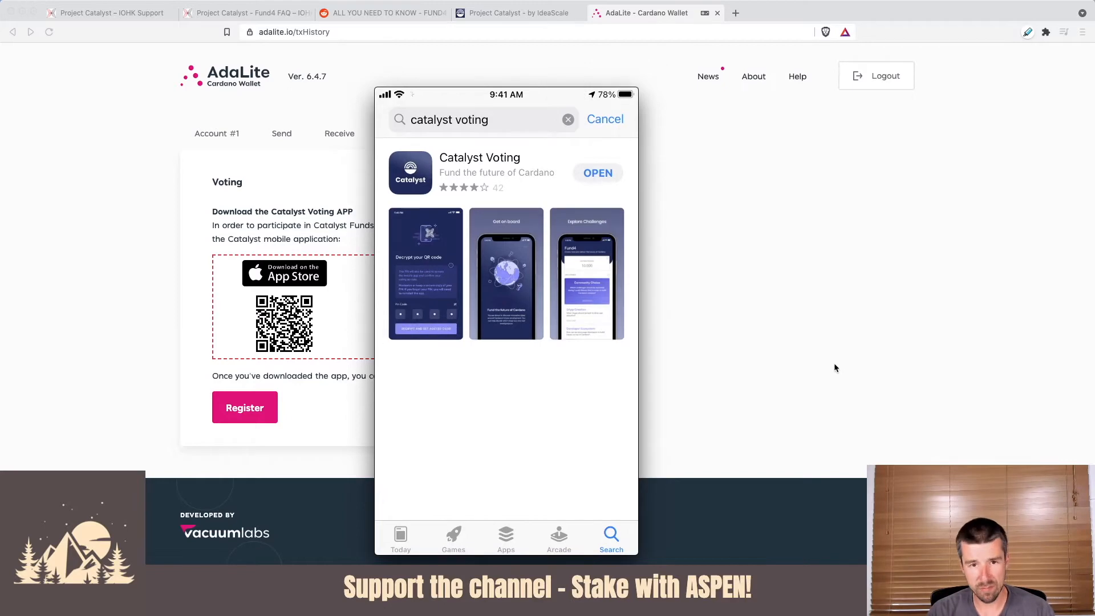
pyautogui.click(598, 173)
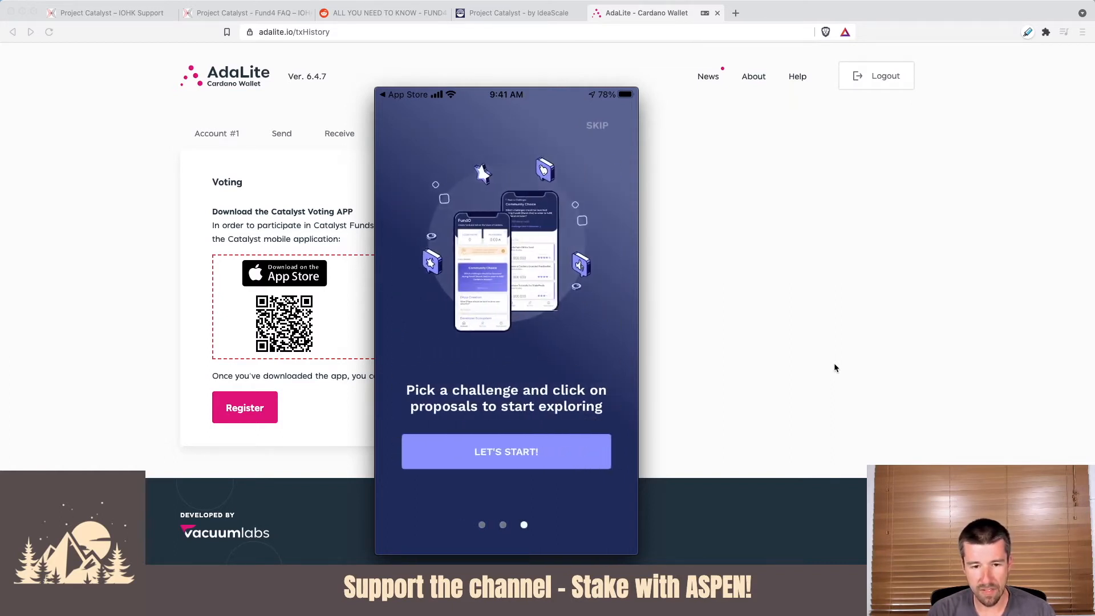
pyautogui.click(507, 452)
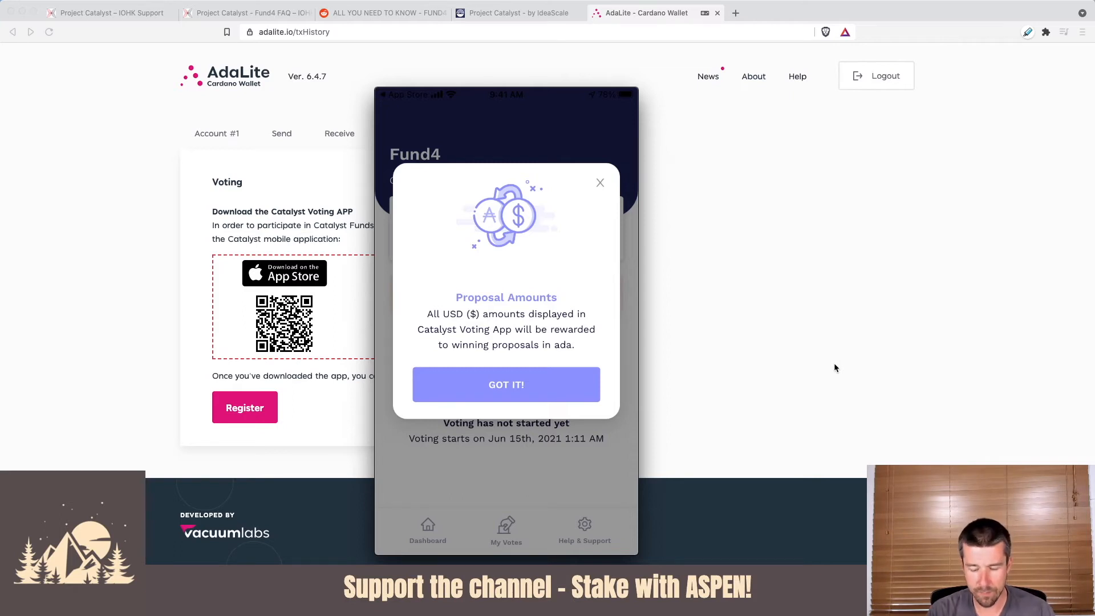
pyautogui.click(507, 385)
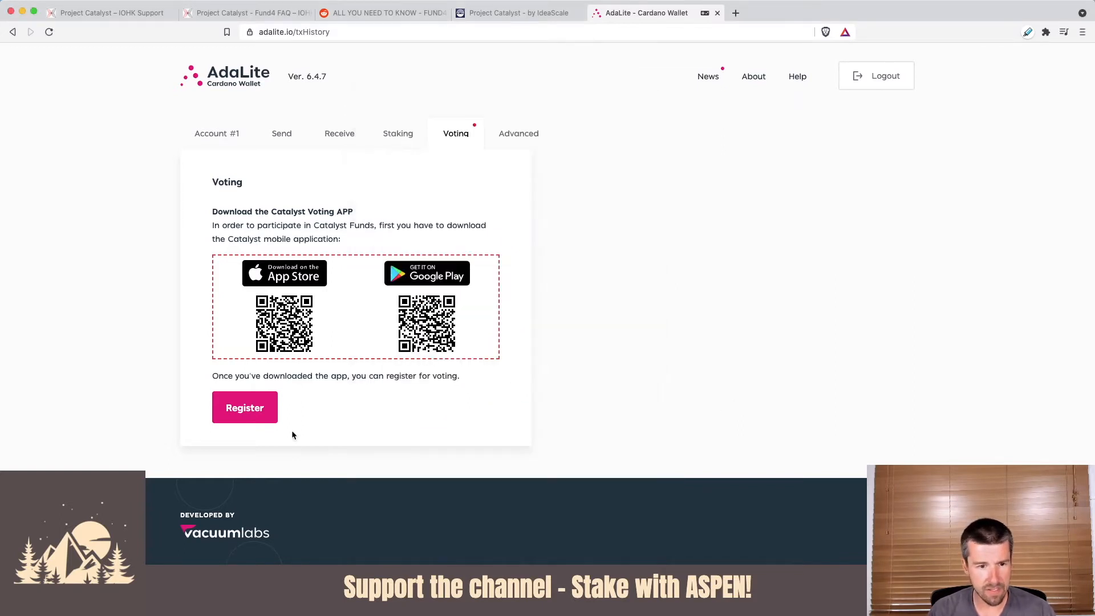
# Start voting registration, review the PIN warnings, and confirm a 4-digit PIN
pyautogui.click(245, 407)
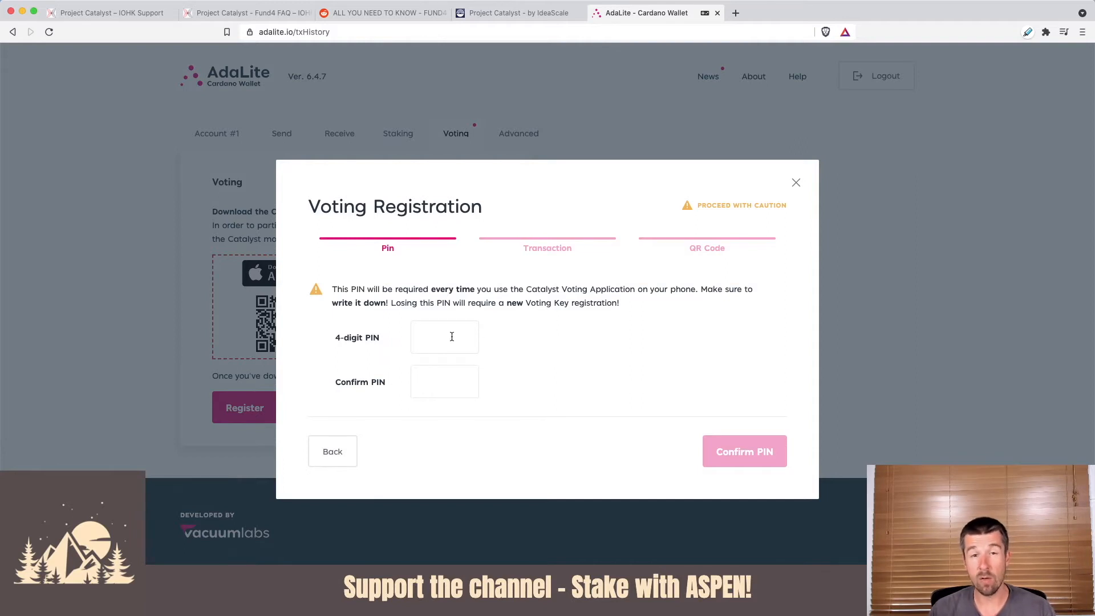
pyautogui.moveTo(411, 290)
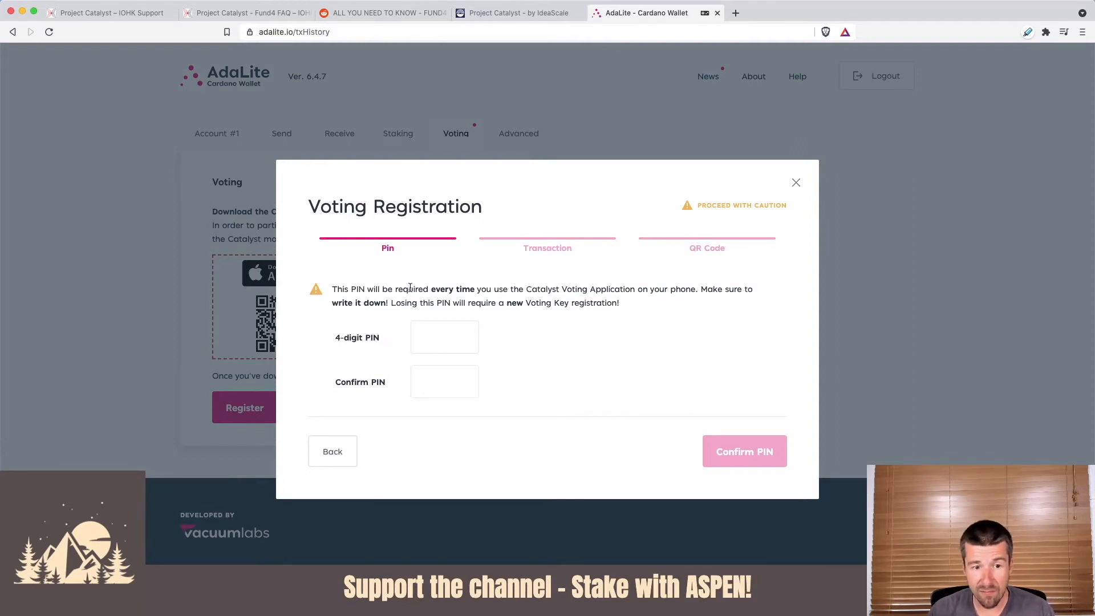
pyautogui.moveTo(350, 289); pyautogui.dragTo(555, 289)
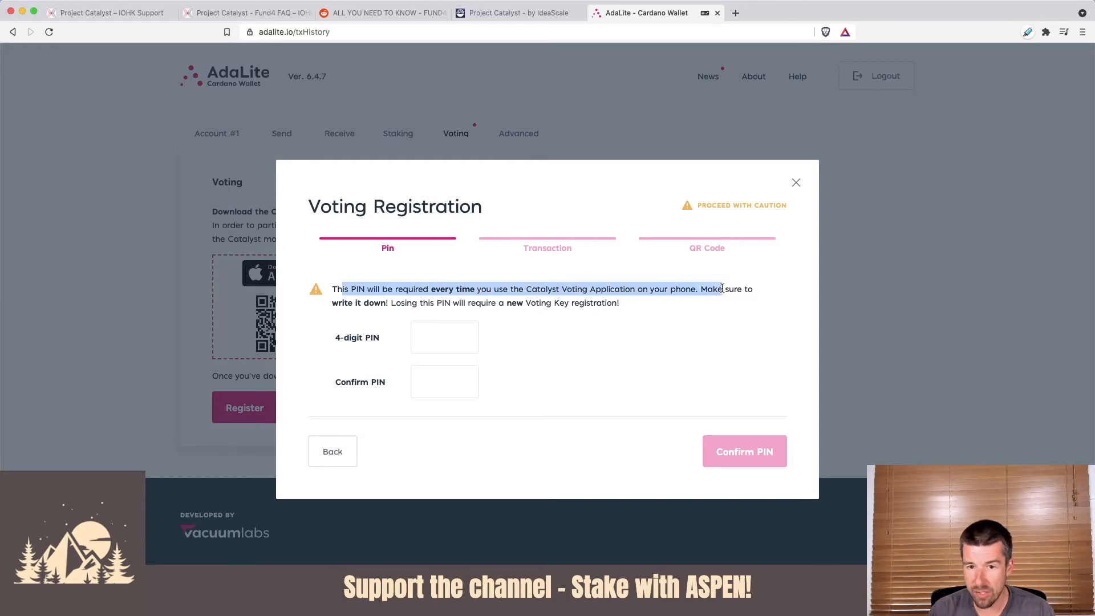
pyautogui.moveTo(698, 289); pyautogui.dragTo(389, 302)
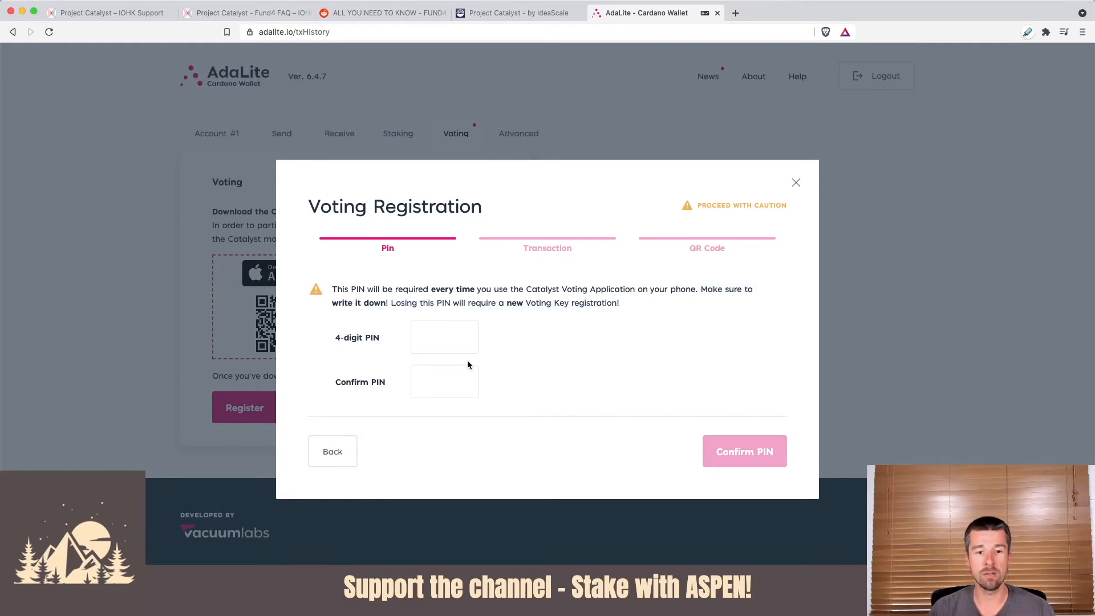
pyautogui.click(445, 337)
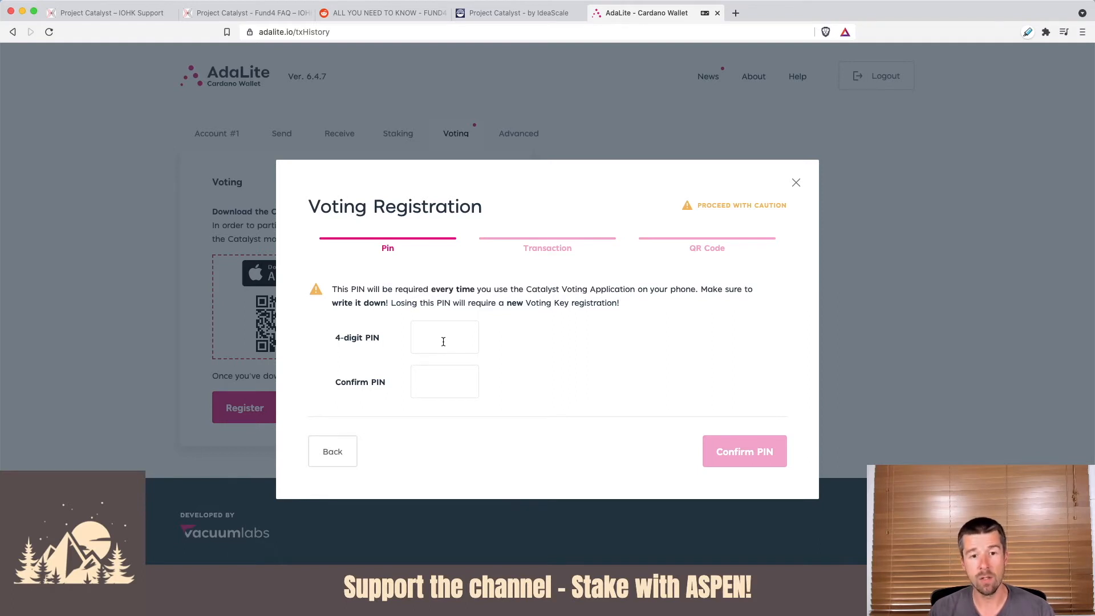
pyautogui.click(445, 337)
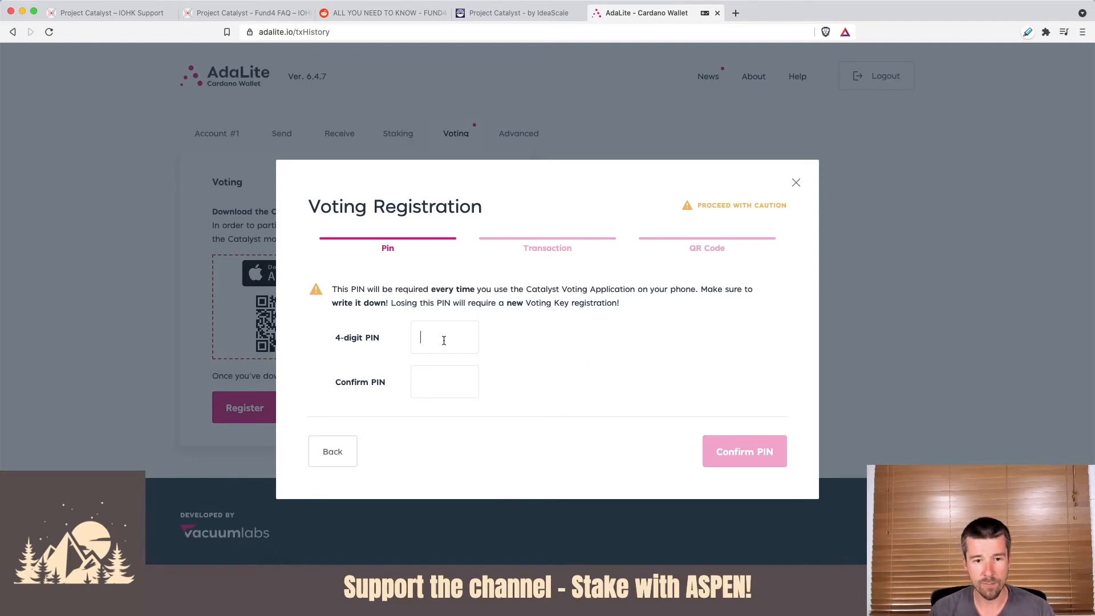
pyautogui.click(744, 452)
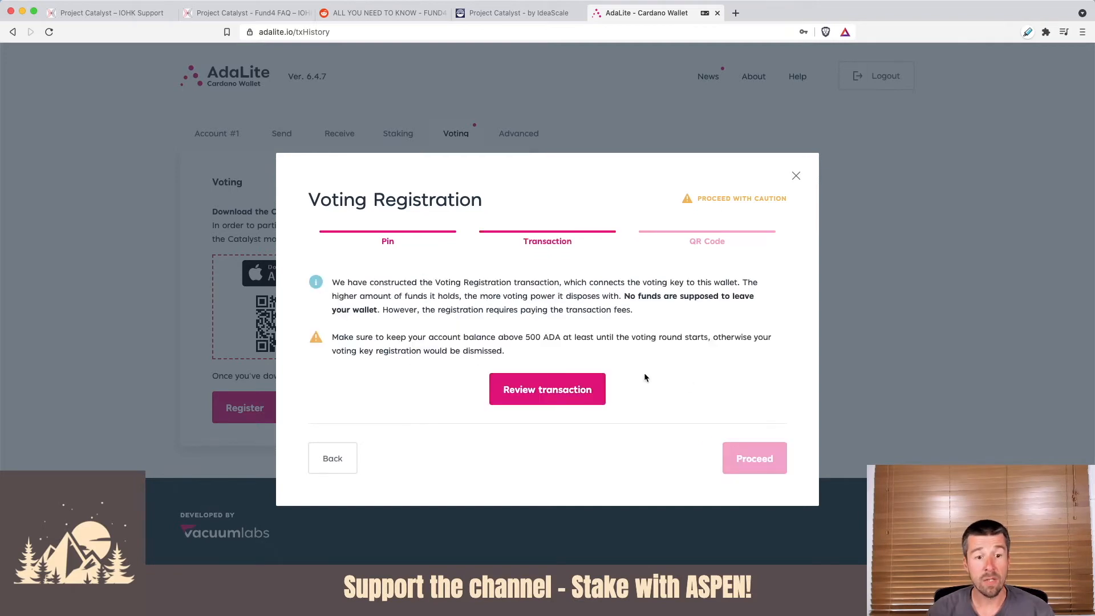
pyautogui.moveTo(332, 281); pyautogui.dragTo(444, 282)
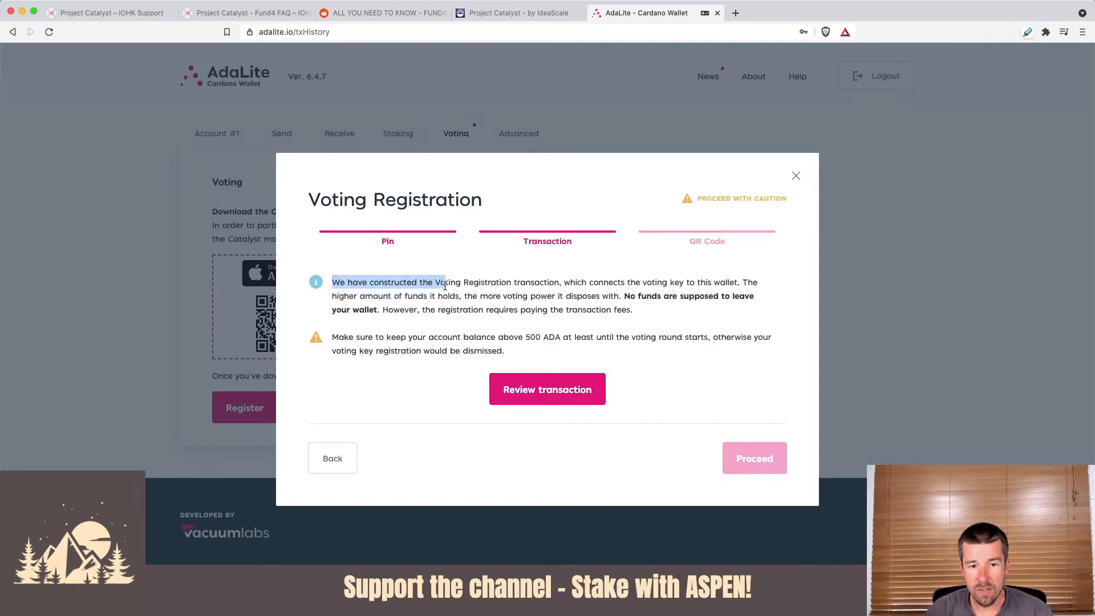
pyautogui.moveTo(443, 282); pyautogui.dragTo(593, 282)
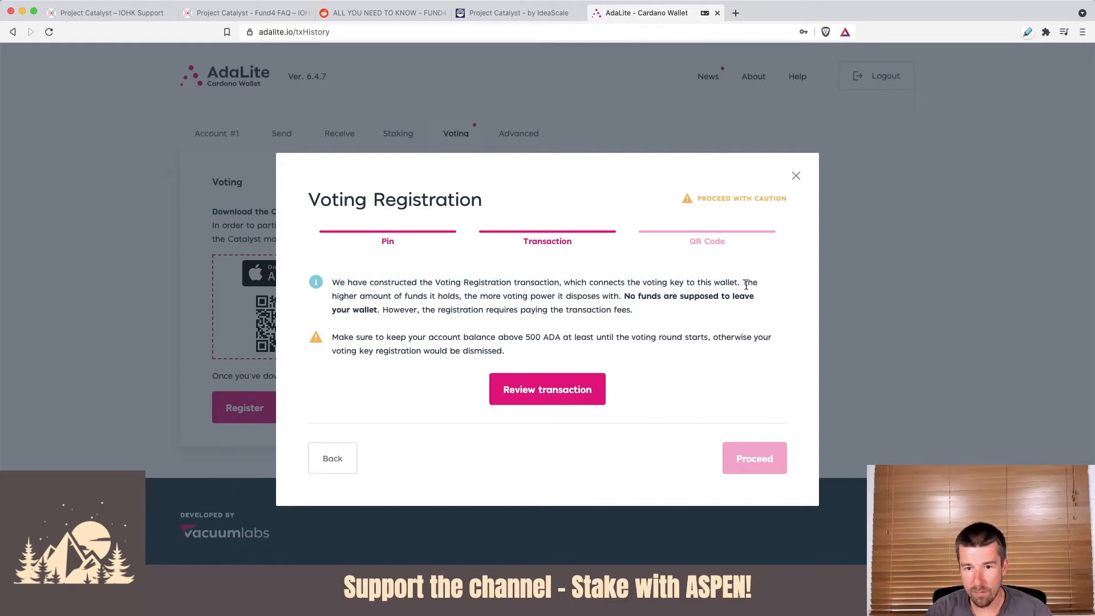
pyautogui.moveTo(742, 282); pyautogui.dragTo(501, 296)
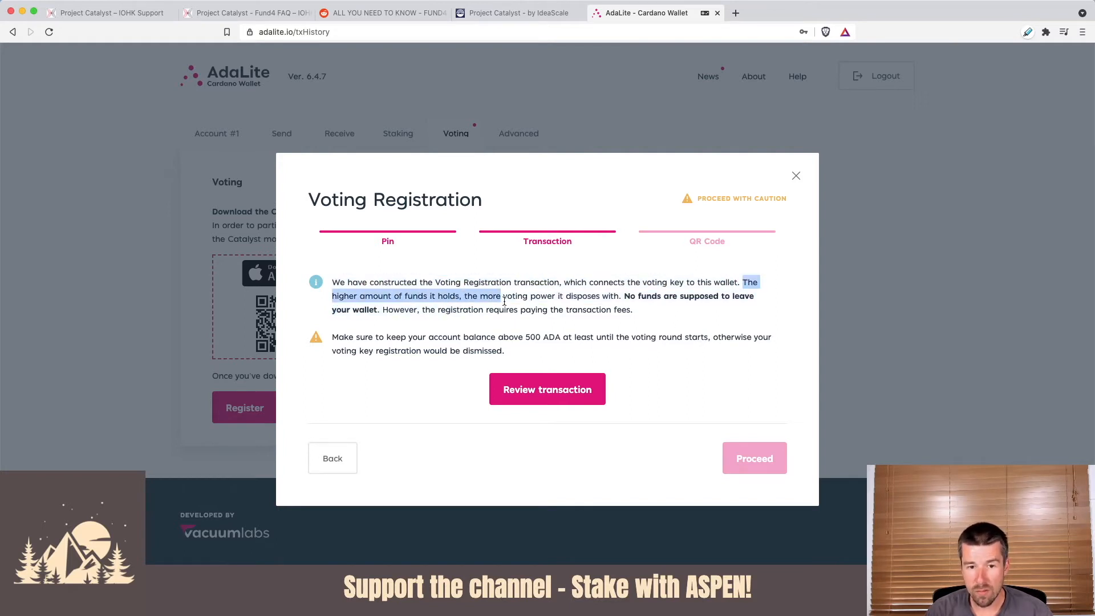
pyautogui.moveTo(500, 295); pyautogui.dragTo(619, 296)
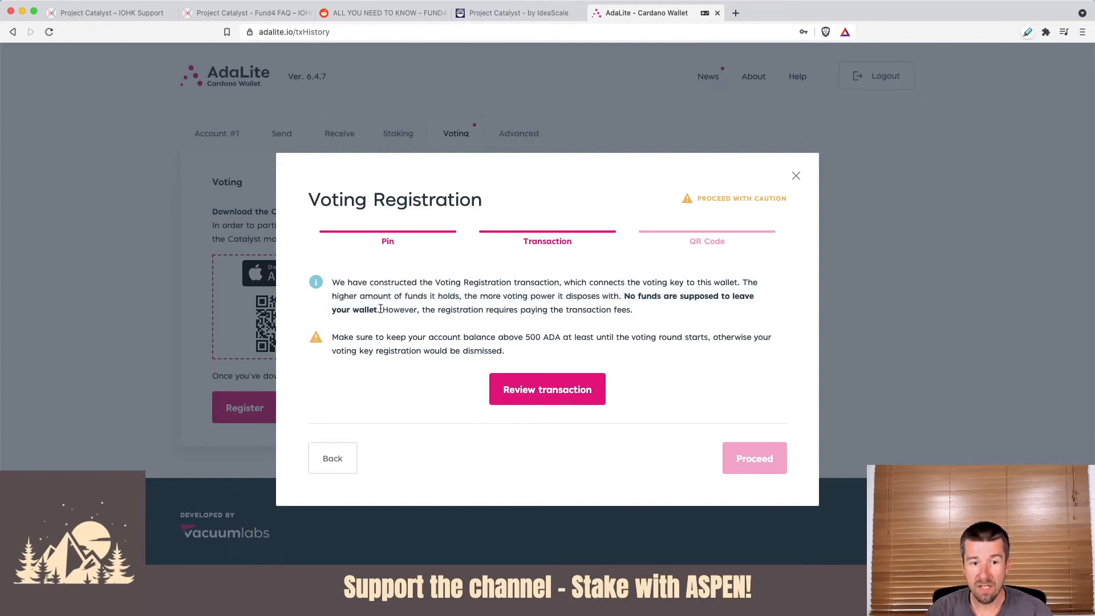
pyautogui.moveTo(654, 317)
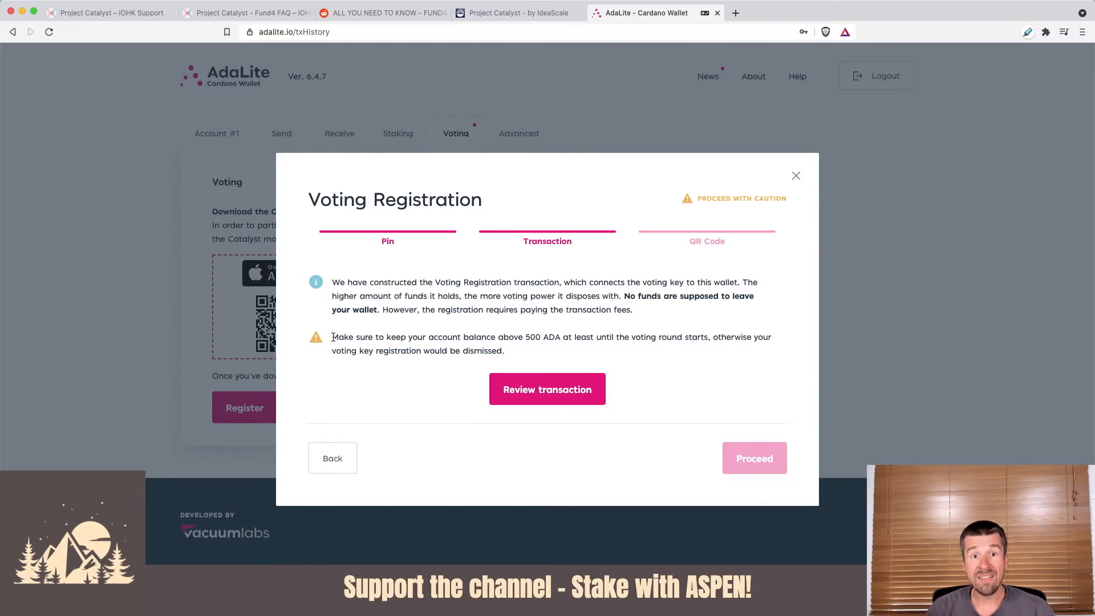
pyautogui.moveTo(332, 337); pyautogui.dragTo(540, 337)
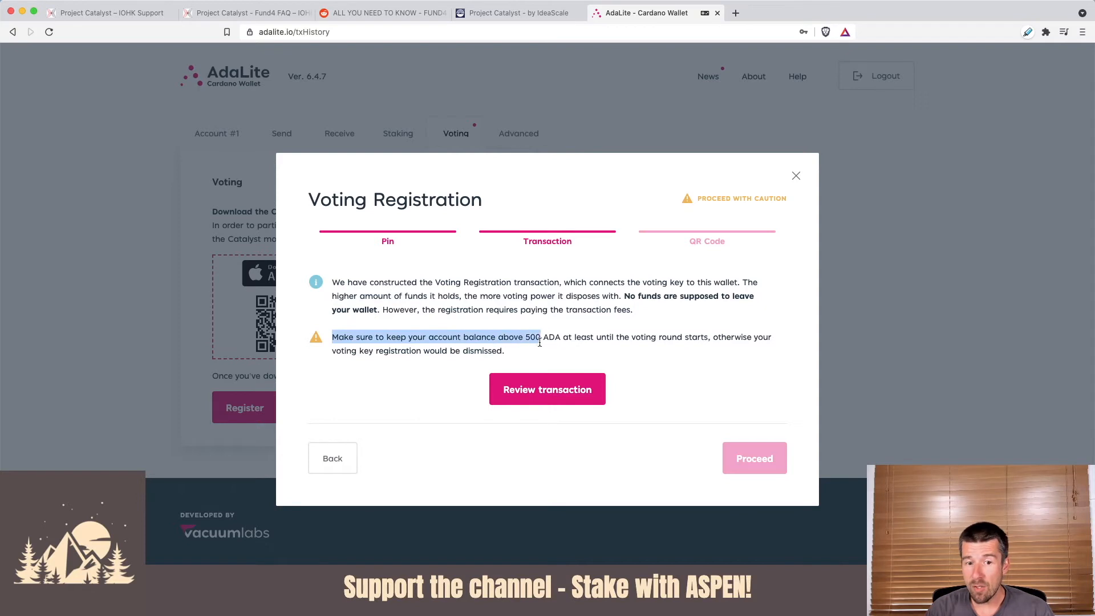
pyautogui.moveTo(540, 337); pyautogui.dragTo(572, 337)
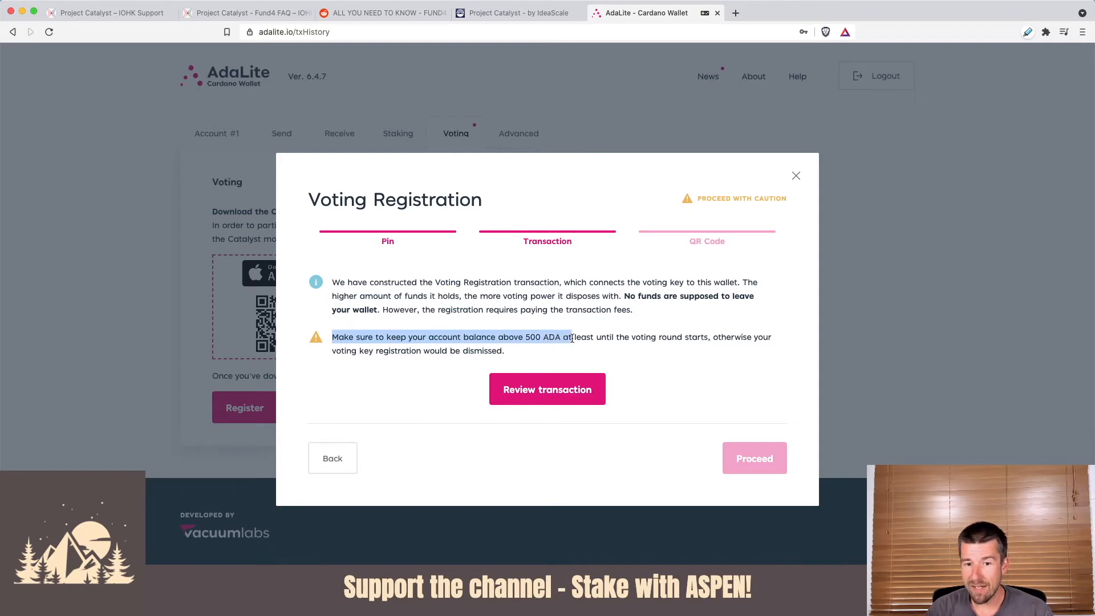
pyautogui.moveTo(570, 336); pyautogui.dragTo(711, 337)
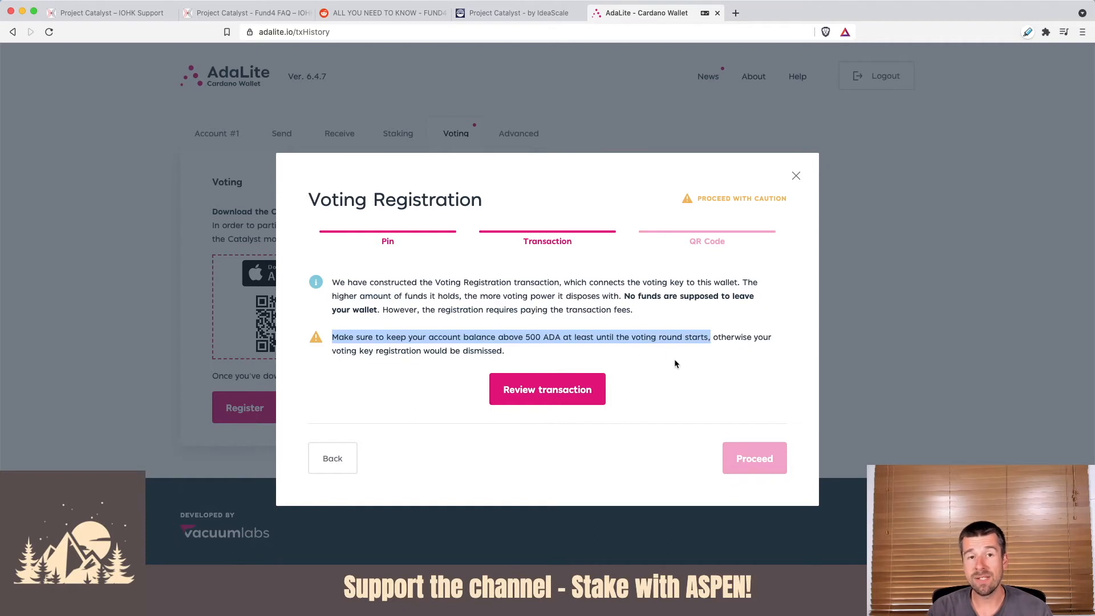
pyautogui.moveTo(672, 364)
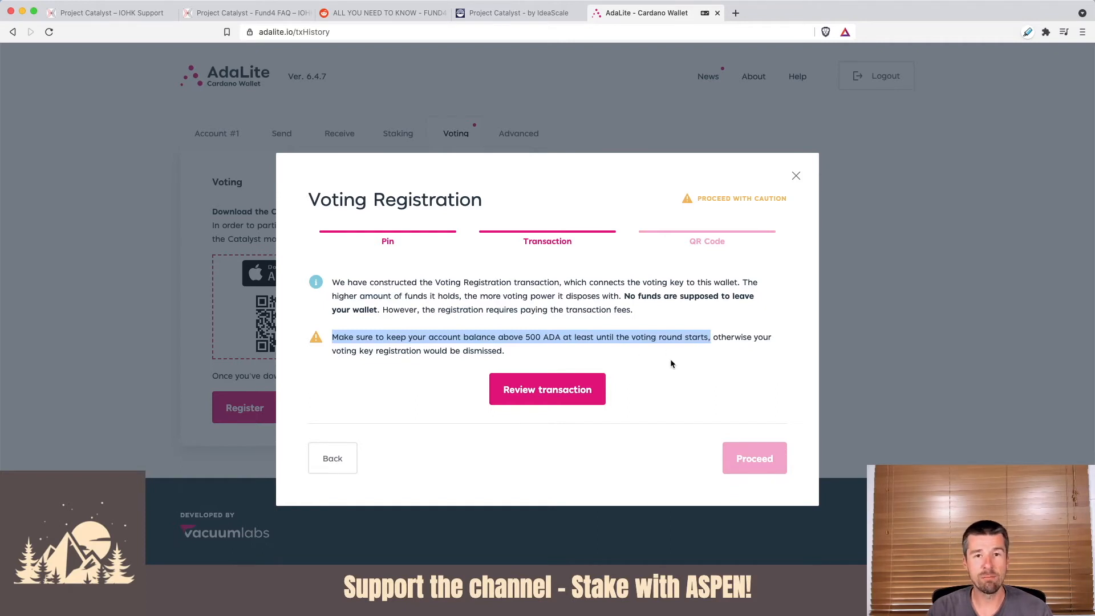
pyautogui.click(691, 357)
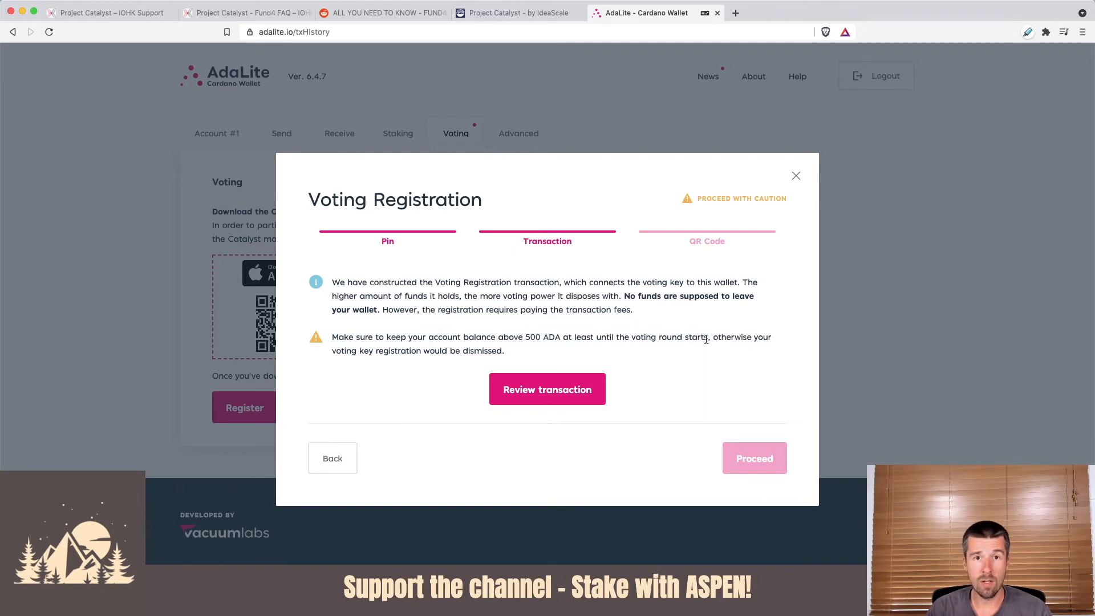
pyautogui.moveTo(713, 336); pyautogui.dragTo(410, 350)
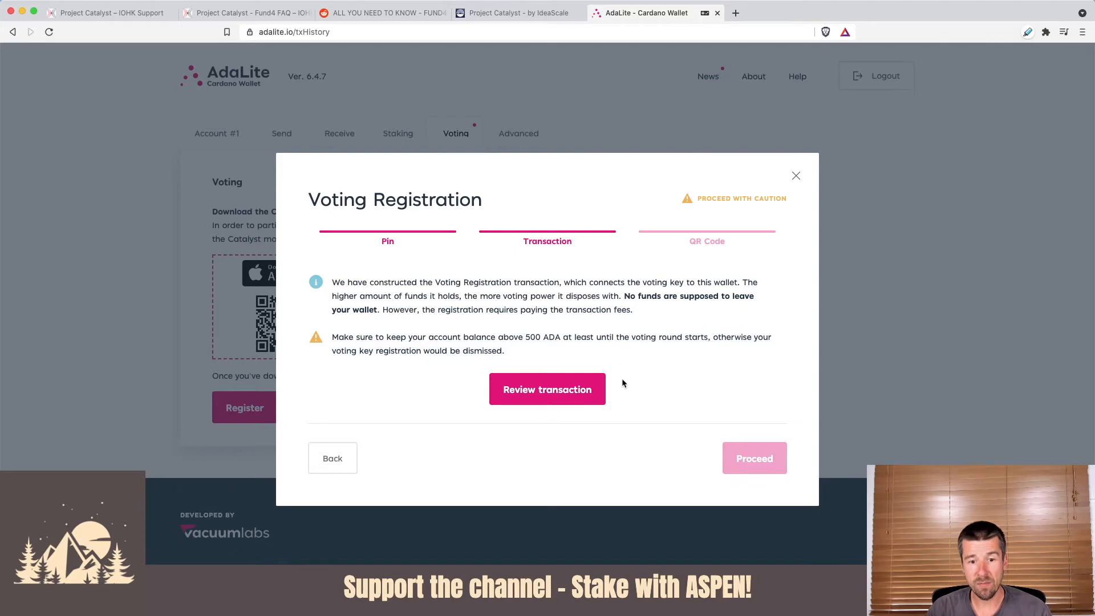
pyautogui.click(548, 389)
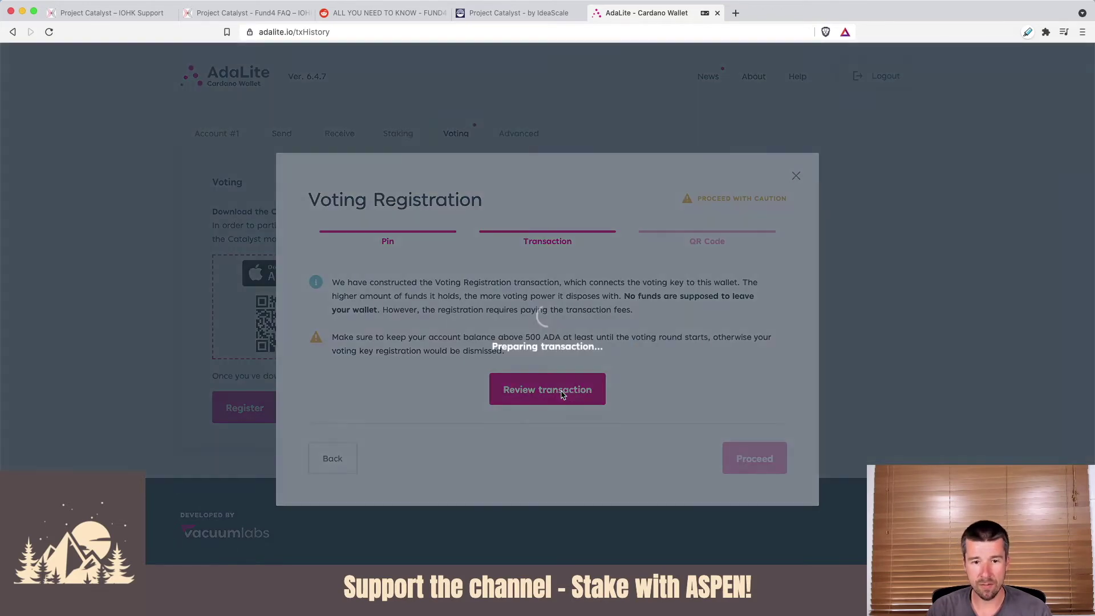
pyautogui.click(547, 389)
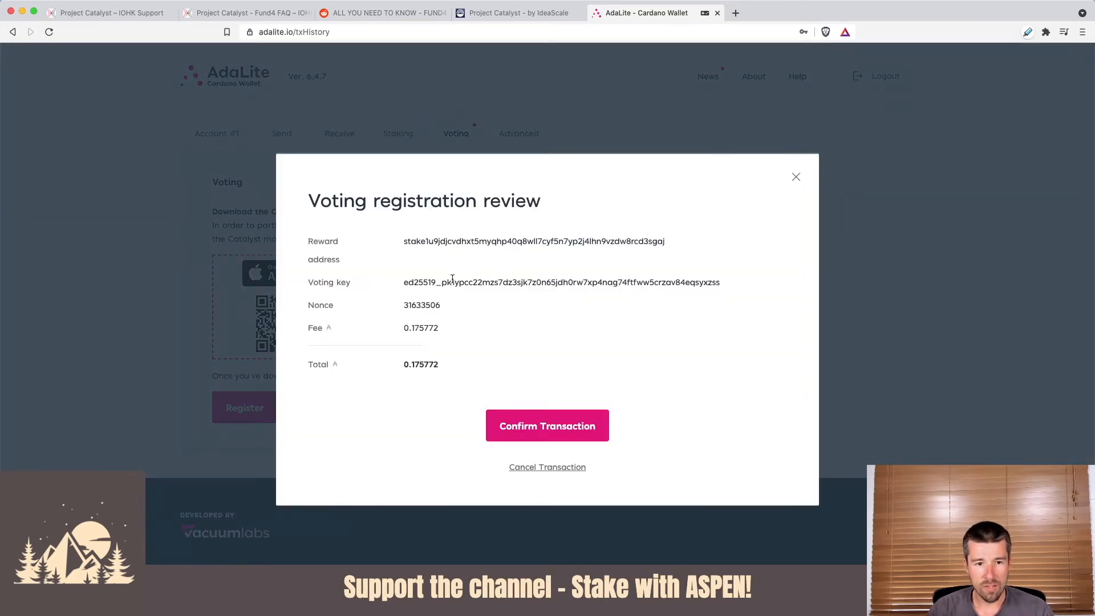
pyautogui.moveTo(390, 378)
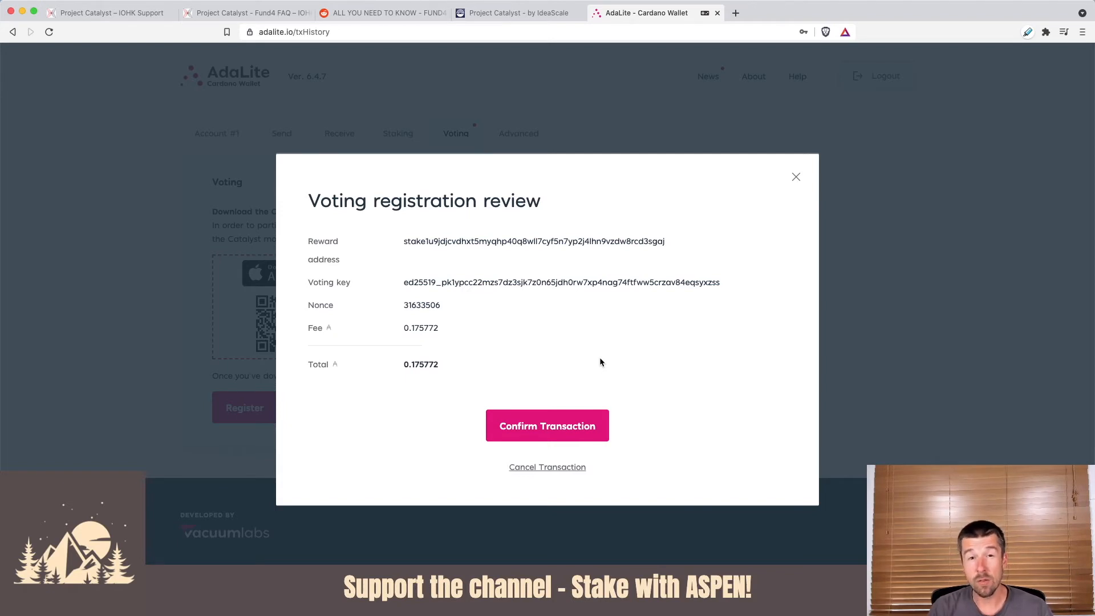
pyautogui.moveTo(755, 217)
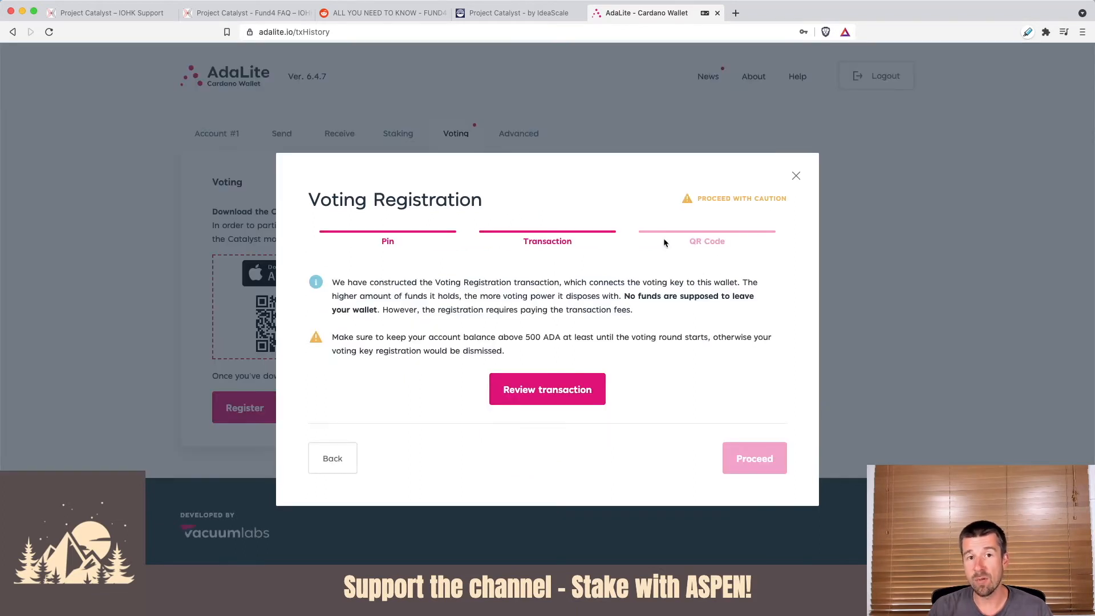
pyautogui.moveTo(746, 264)
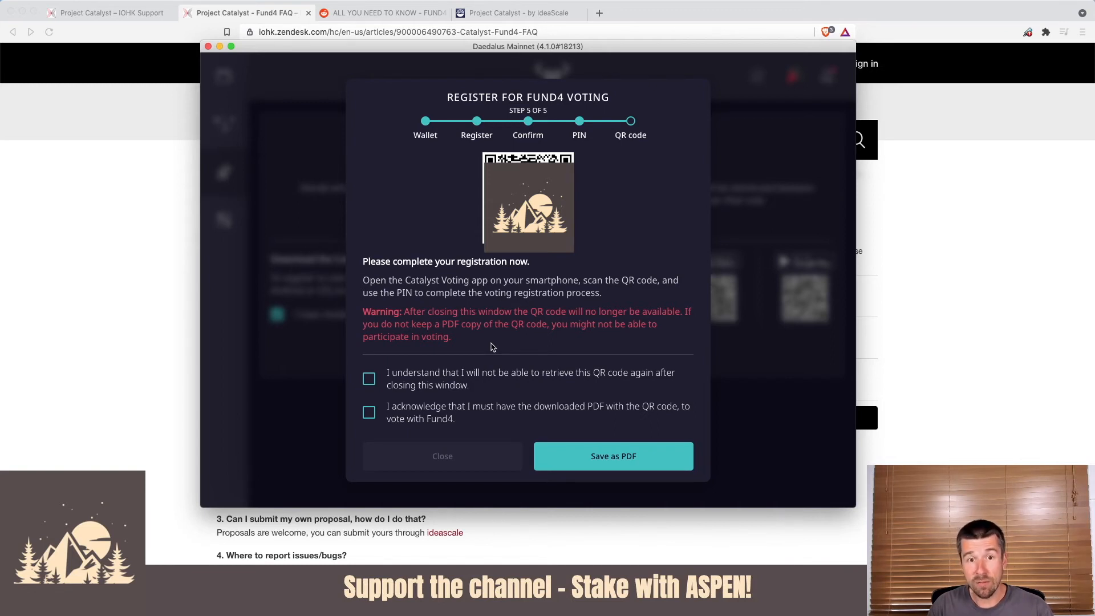
pyautogui.moveTo(520, 306)
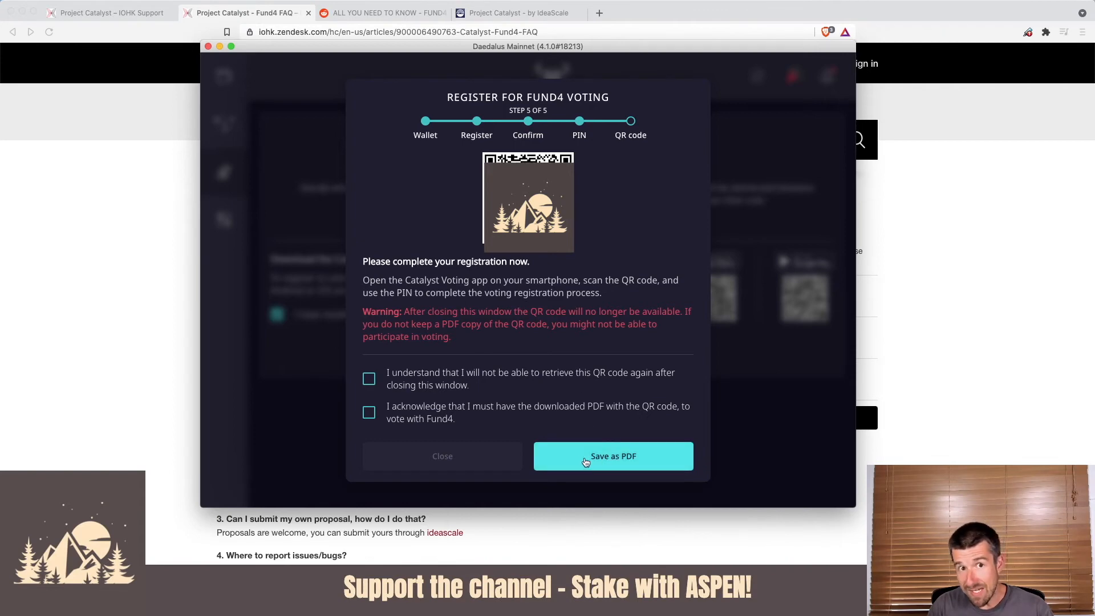
pyautogui.moveTo(532, 347)
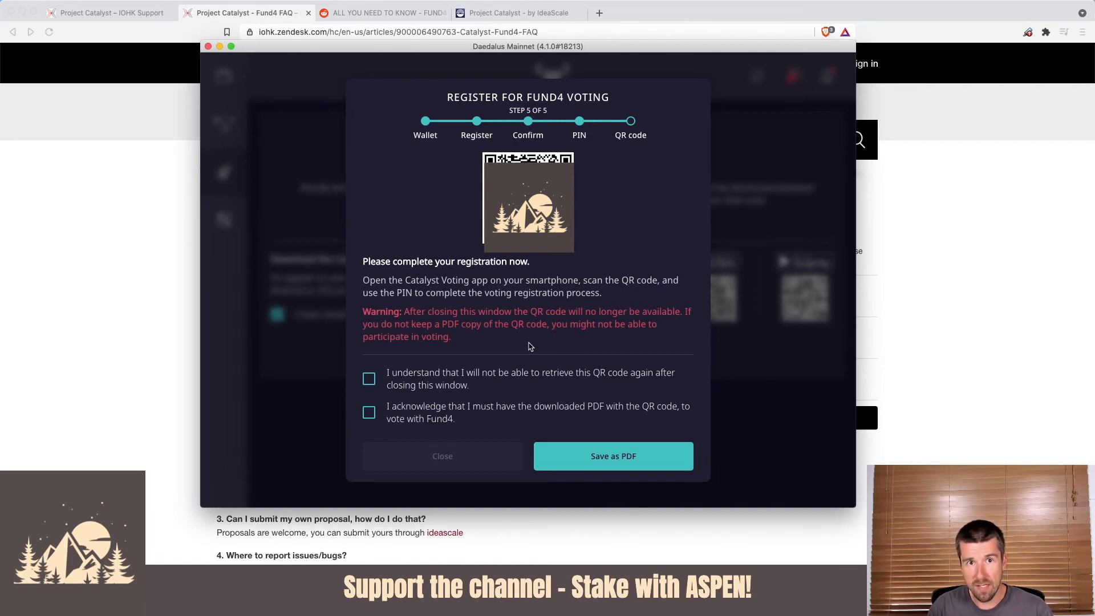
# Save the voting QR code as a PDF and acknowledge both warnings about keeping it
pyautogui.click(614, 457)
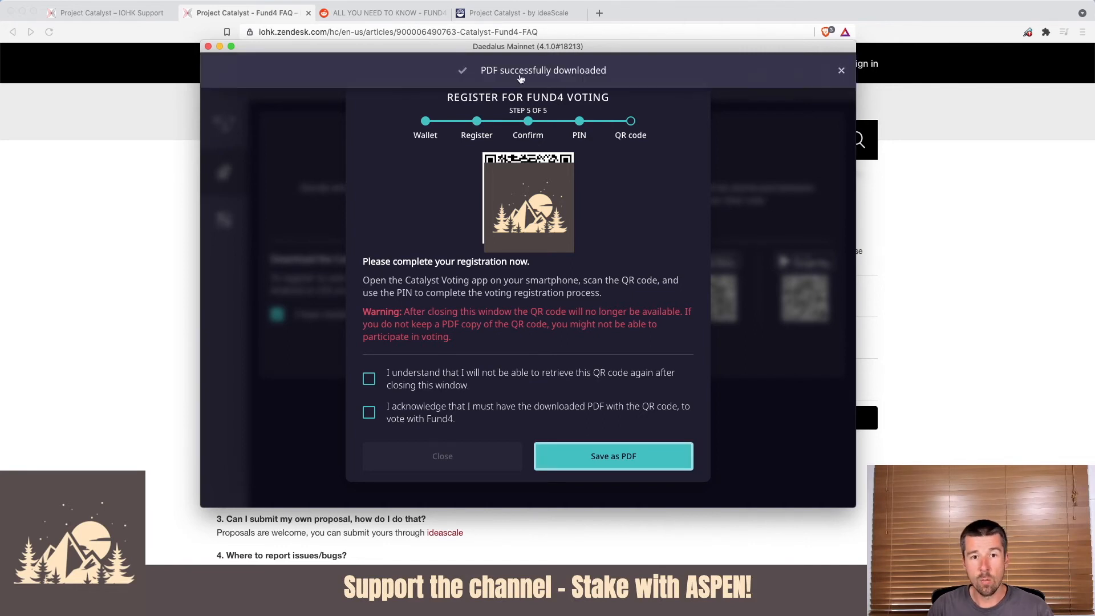
pyautogui.moveTo(647, 224)
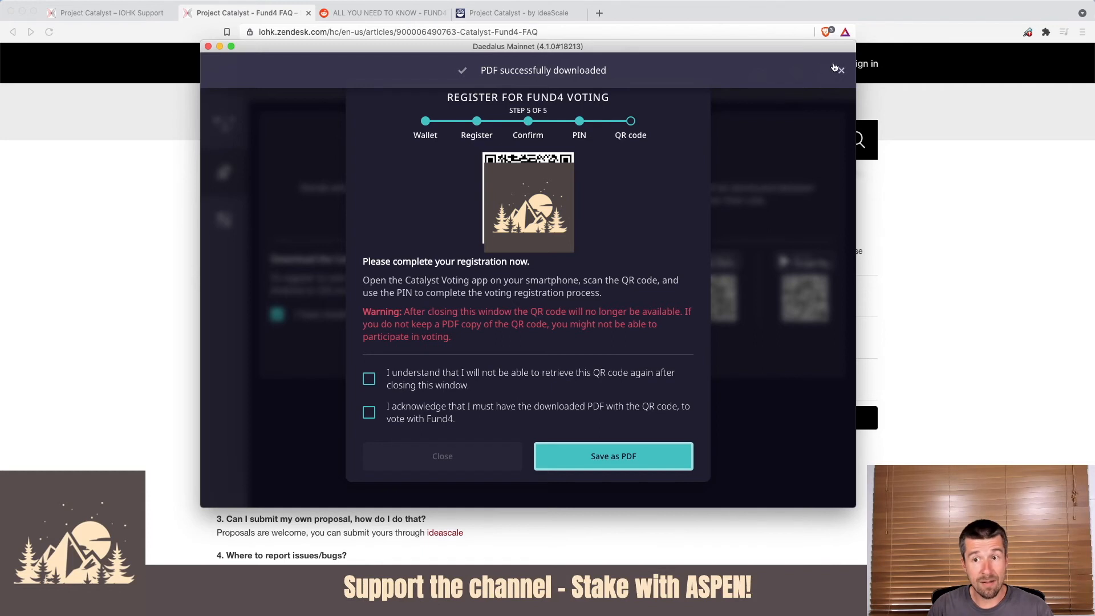
pyautogui.click(370, 378)
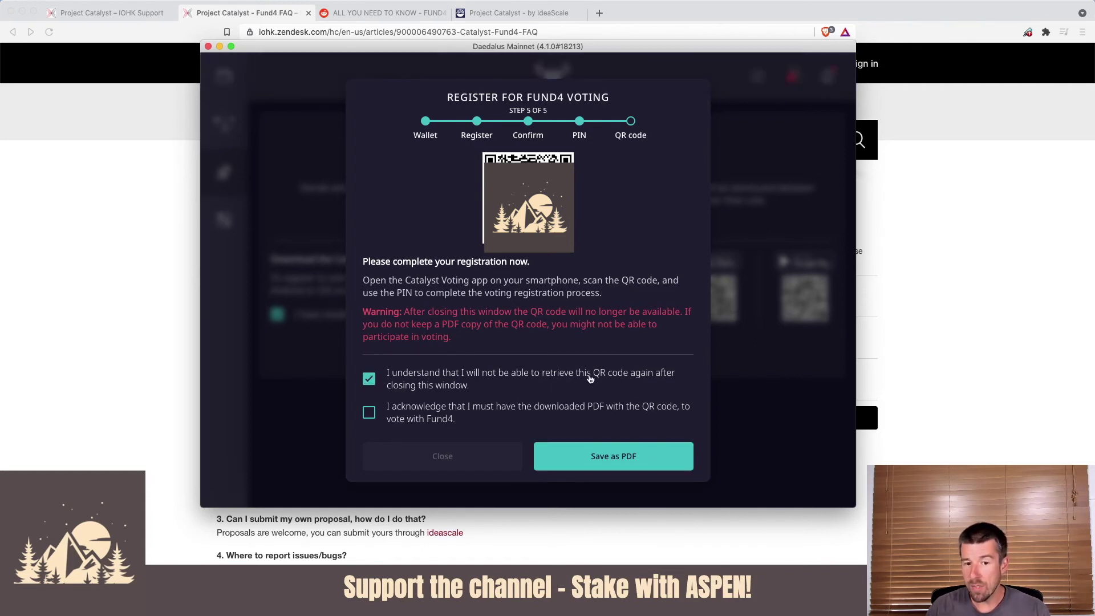
pyautogui.moveTo(466, 390)
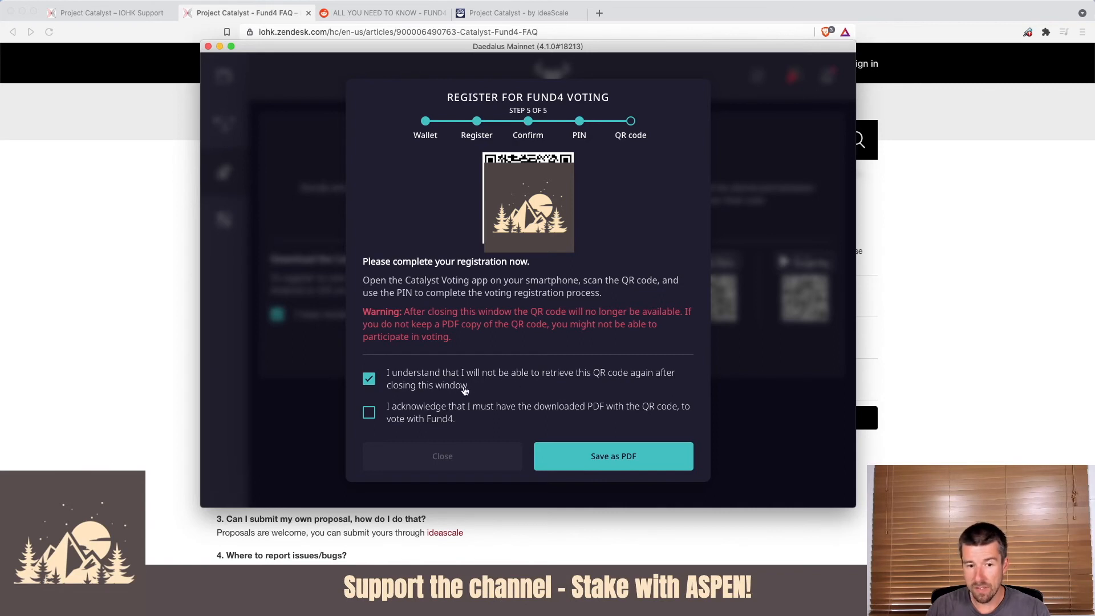
pyautogui.click(369, 412)
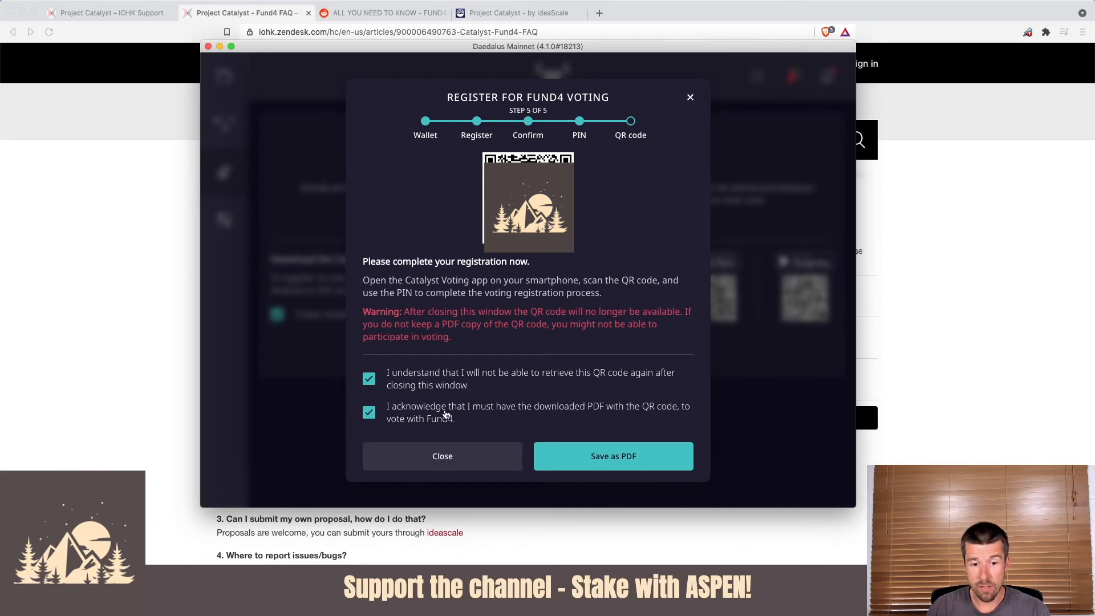
pyautogui.moveTo(617, 415)
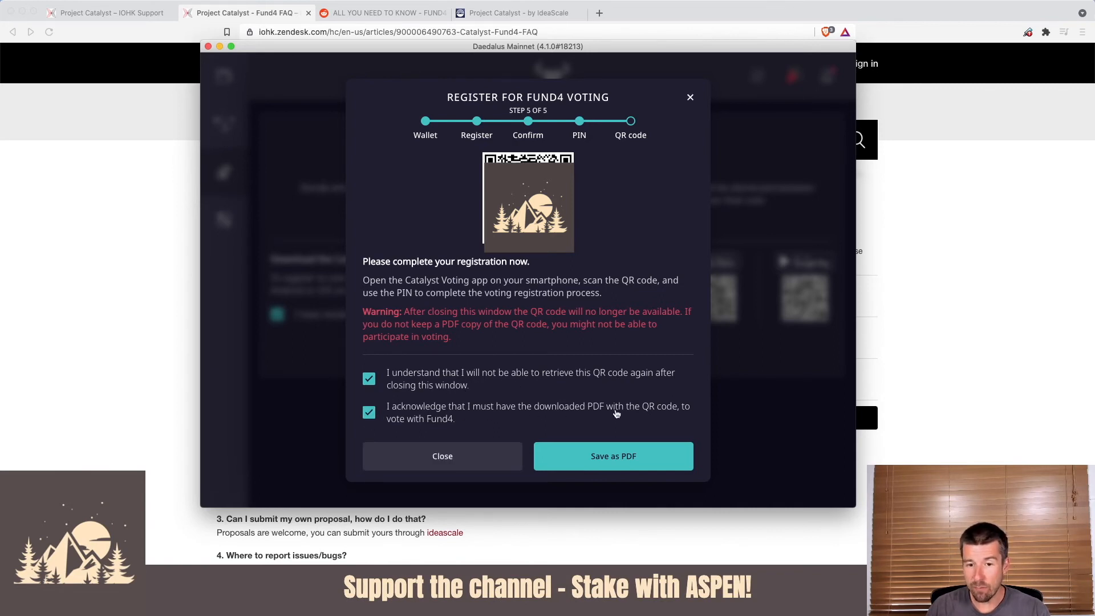
pyautogui.moveTo(455, 425)
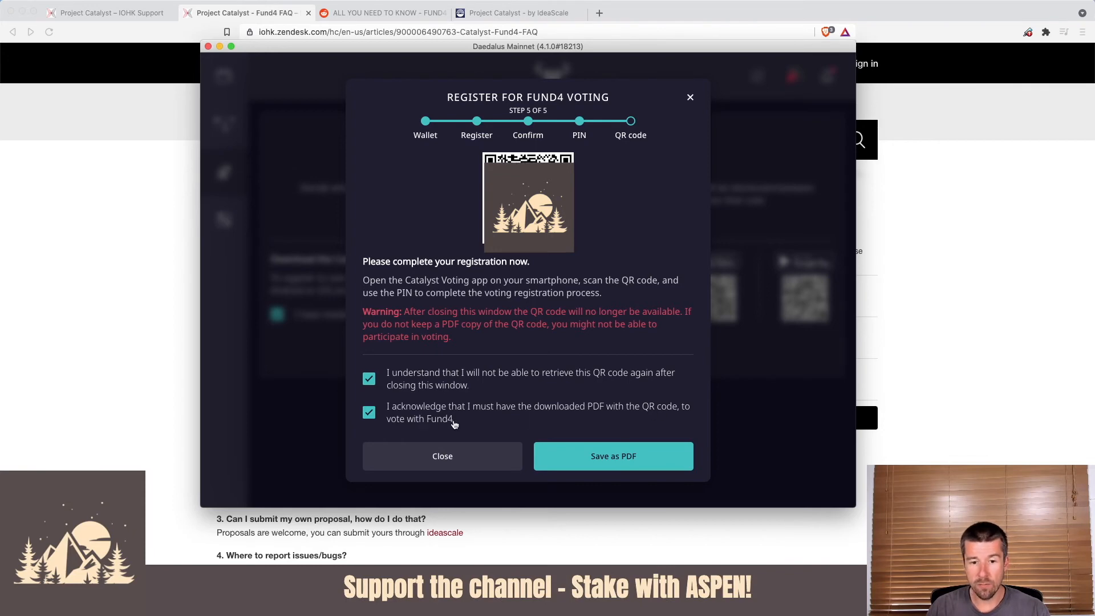
# Close the Daedalus registration window and start completing registration in the Catalyst app
pyautogui.click(442, 457)
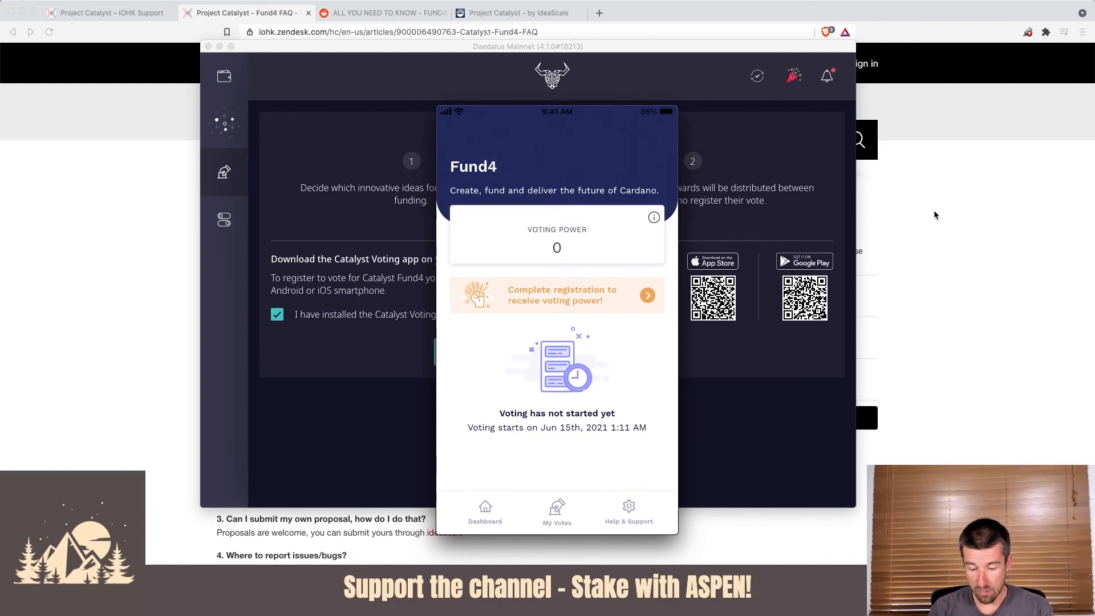
pyautogui.click(556, 294)
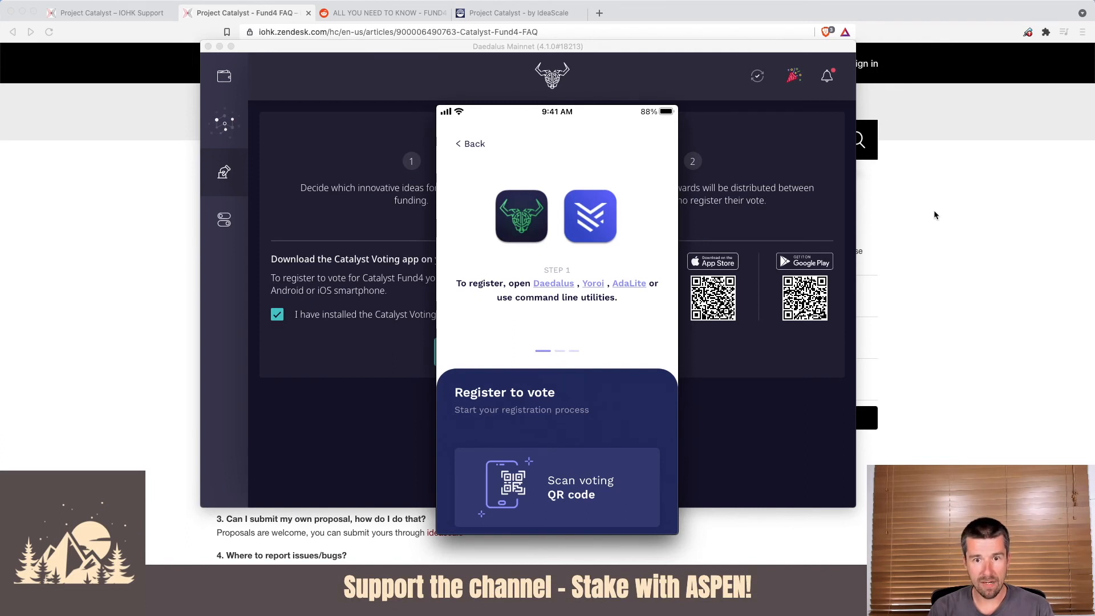
pyautogui.click(557, 487)
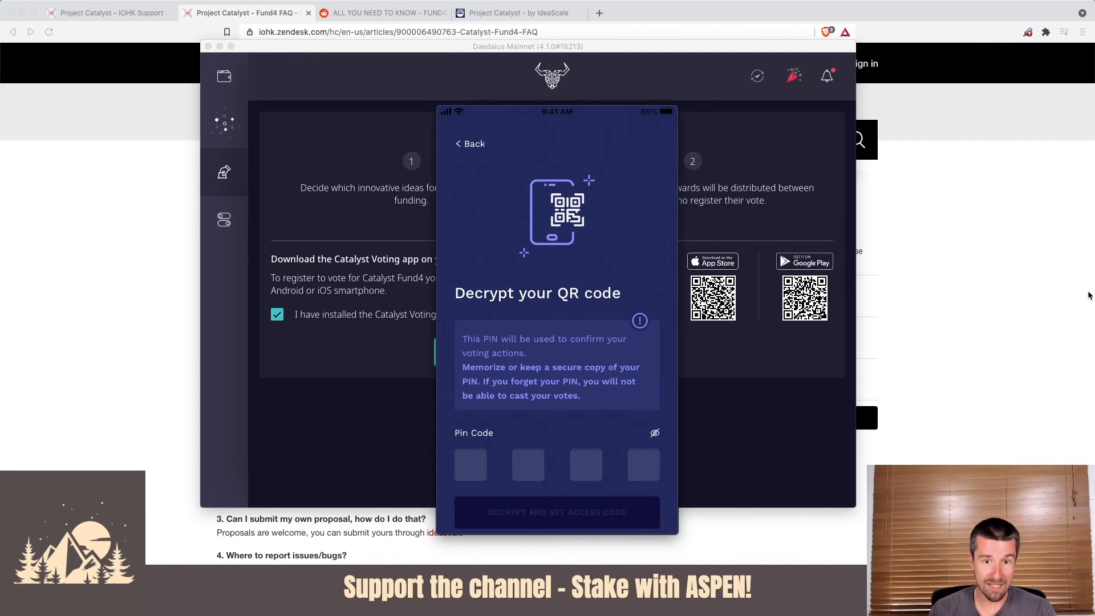
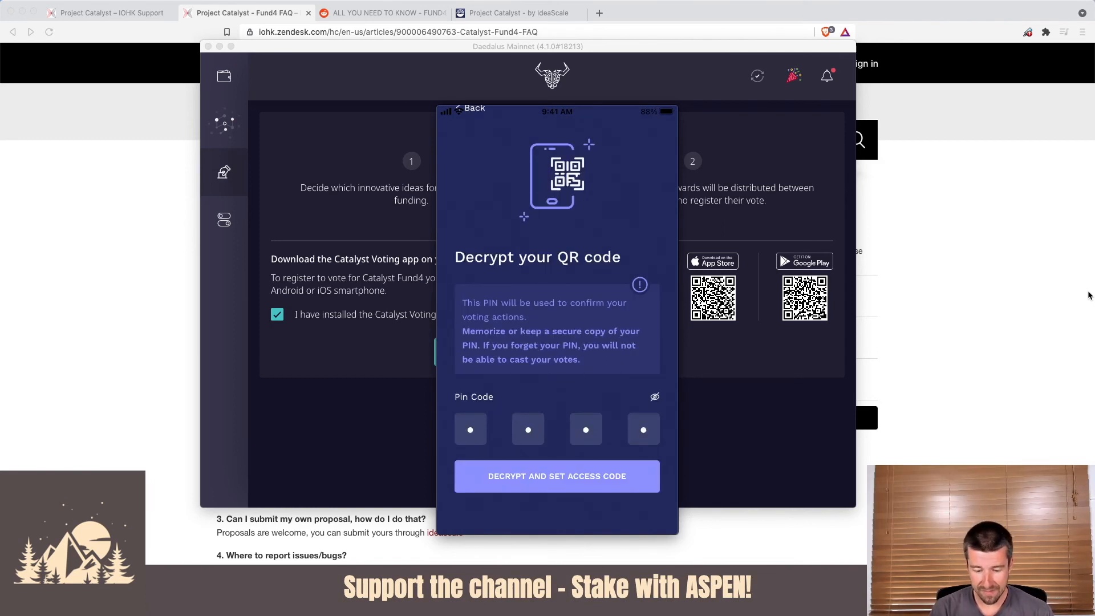
pyautogui.click(557, 477)
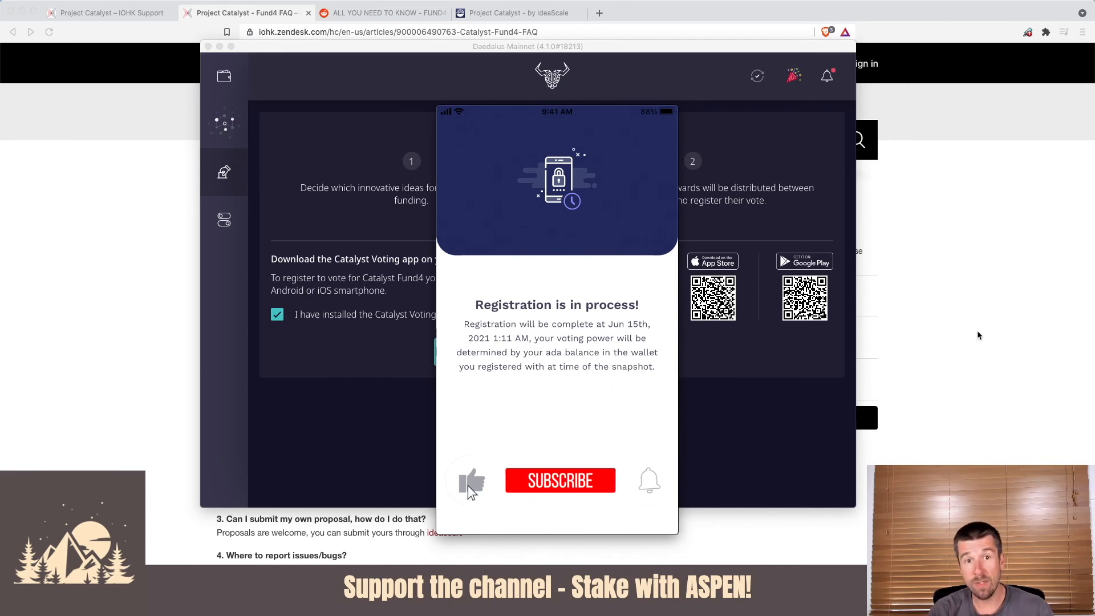
# Dismiss the registration-in-process notice, returning to the Fund4 dashboard showing Registration Pending
pyautogui.click(560, 480)
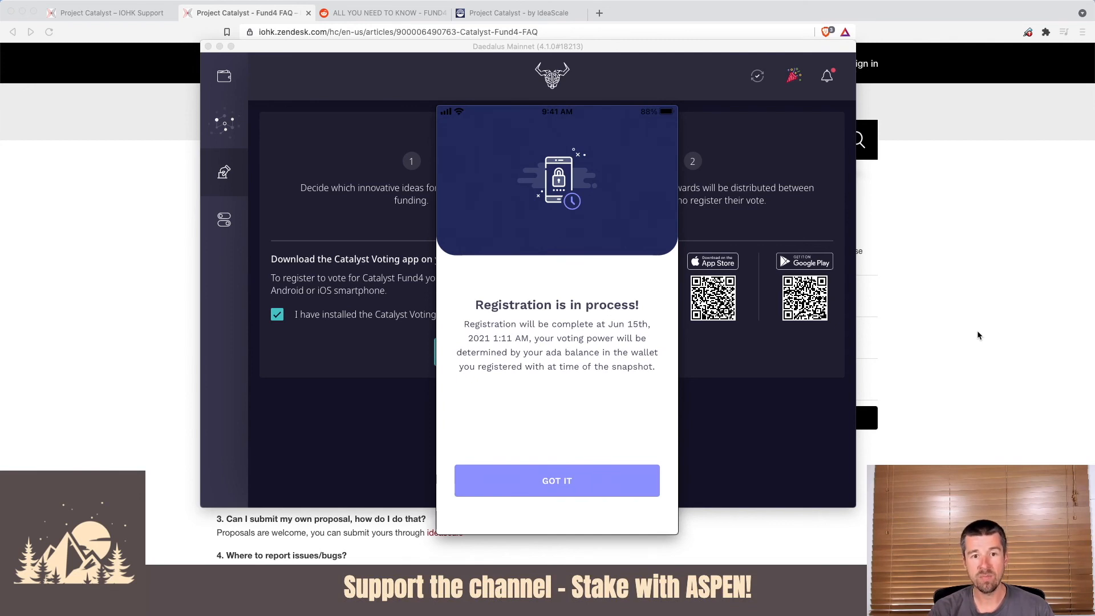
pyautogui.click(557, 481)
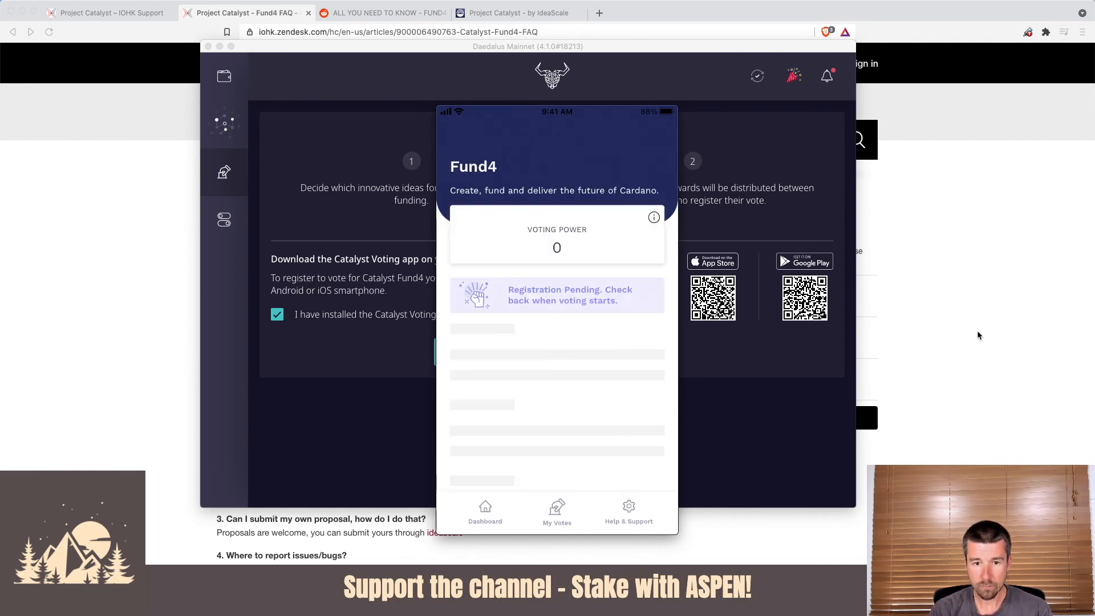